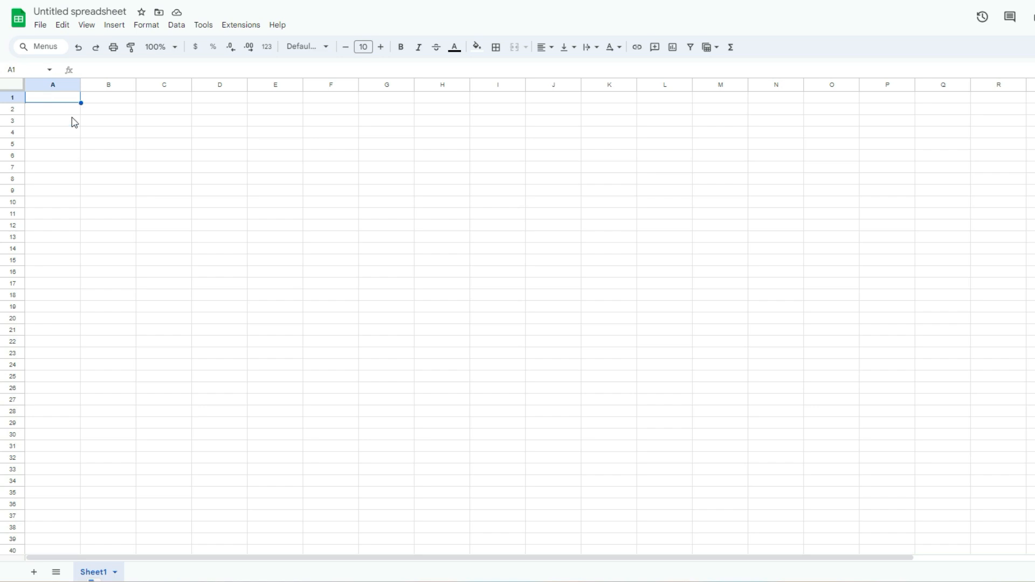
mouse_move(75, 143)
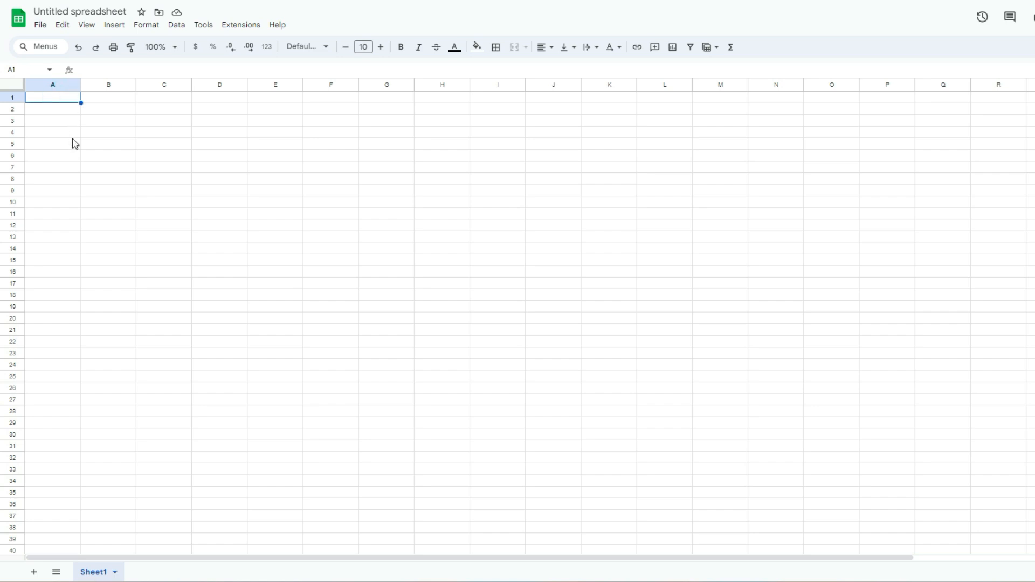
Enter =GOOGLEFINANCE("AMZN","price") in A1, returning Amazon's price 181.67
type("=google")
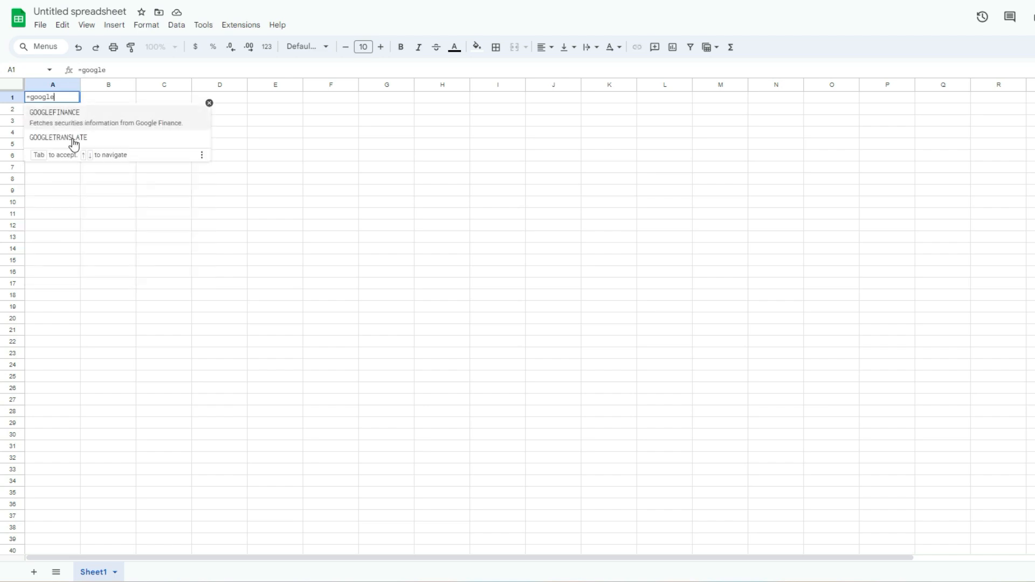
left_click(54, 112)
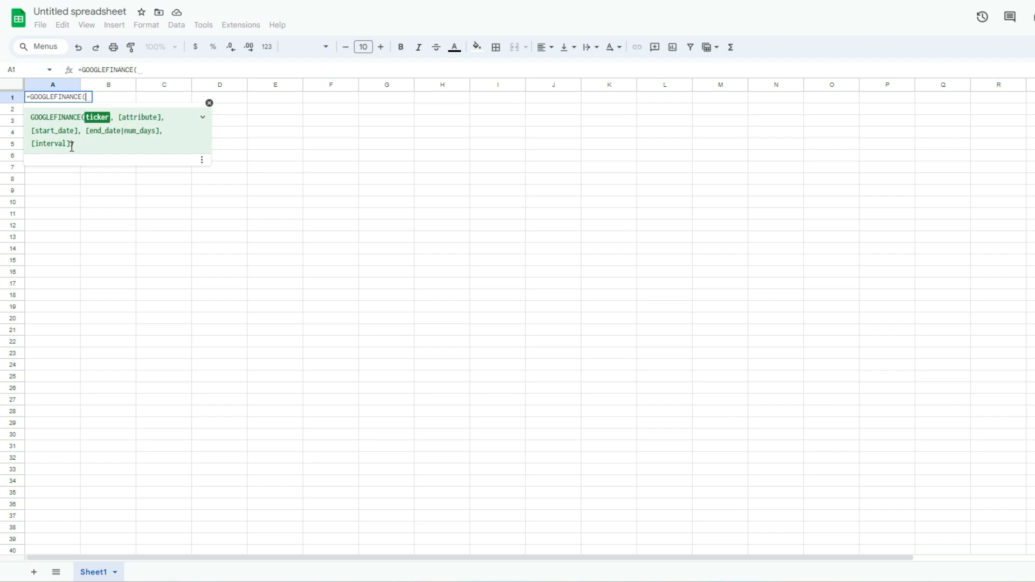
mouse_move(69, 144)
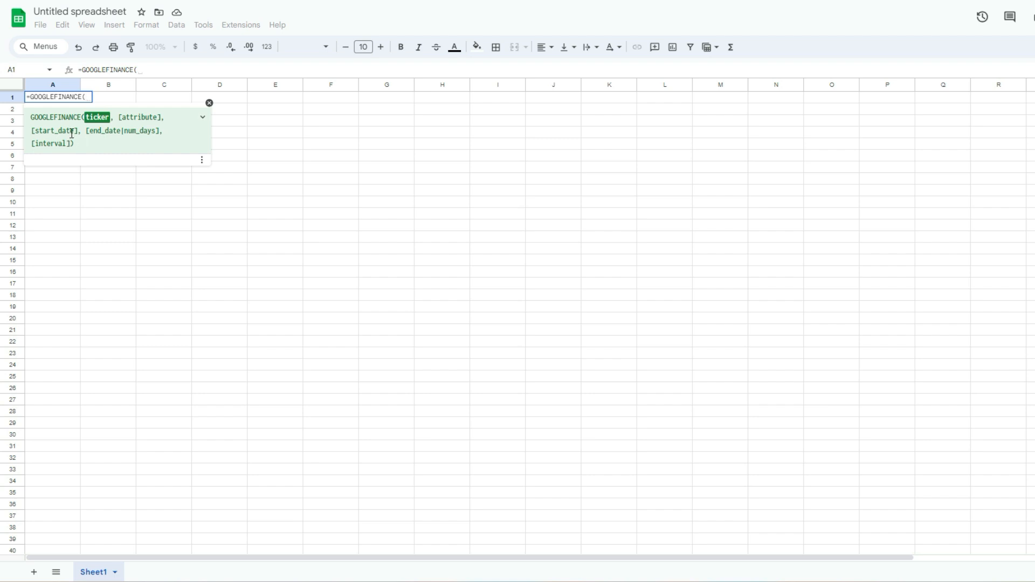
mouse_move(72, 132)
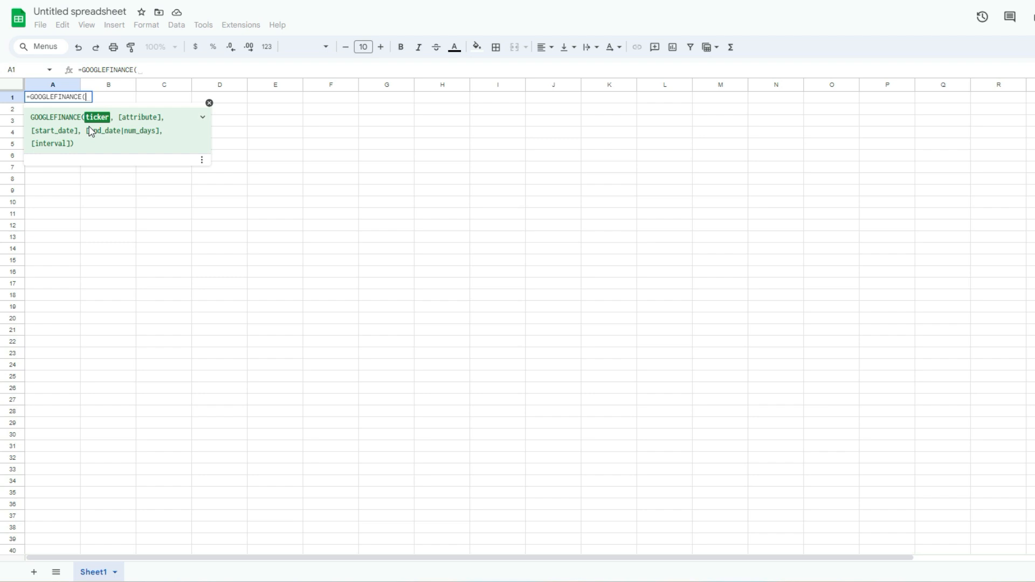
type("\"AMZN")
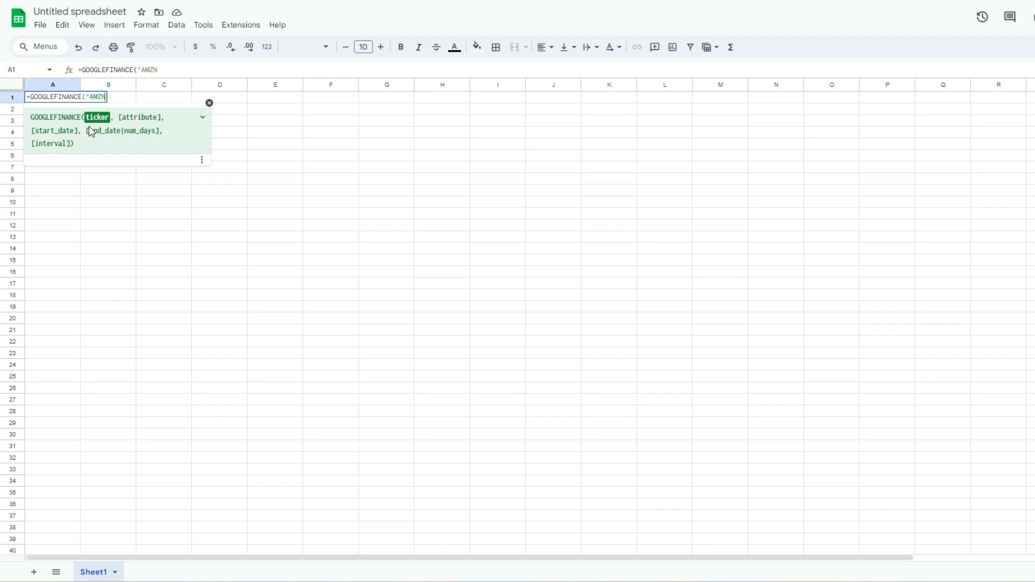
type("\",\"pr")
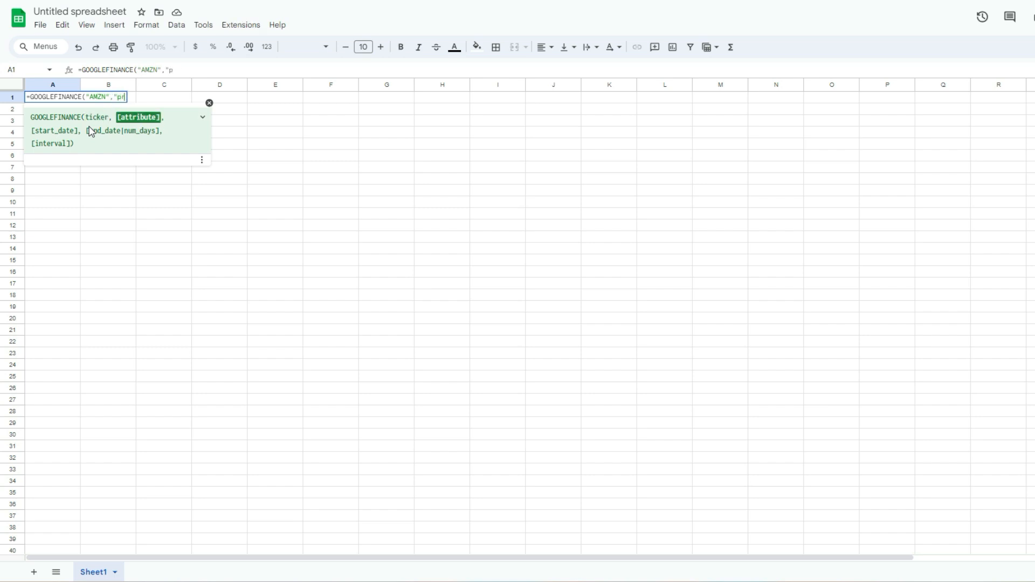
key("Enter")
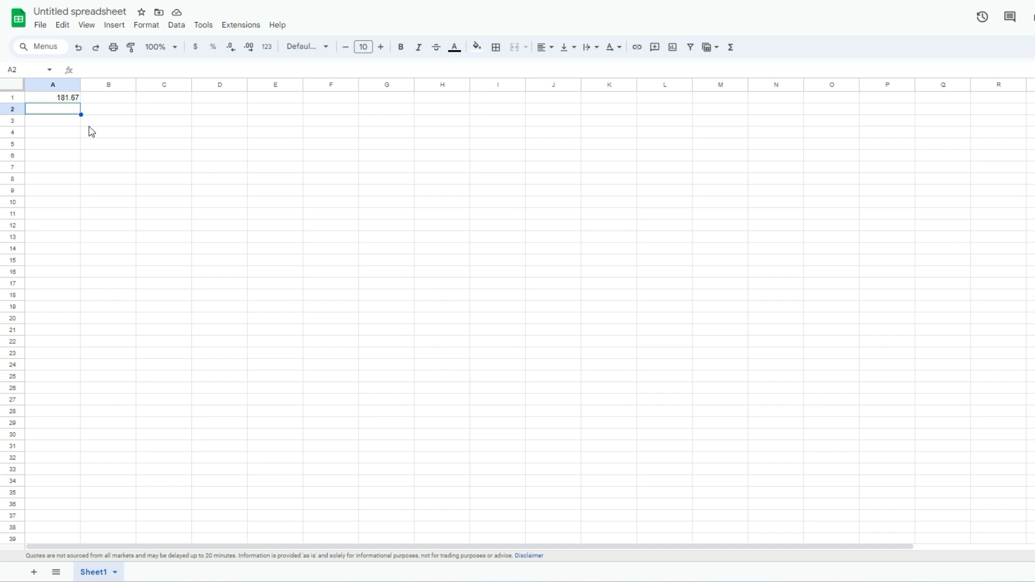
mouse_move(72, 107)
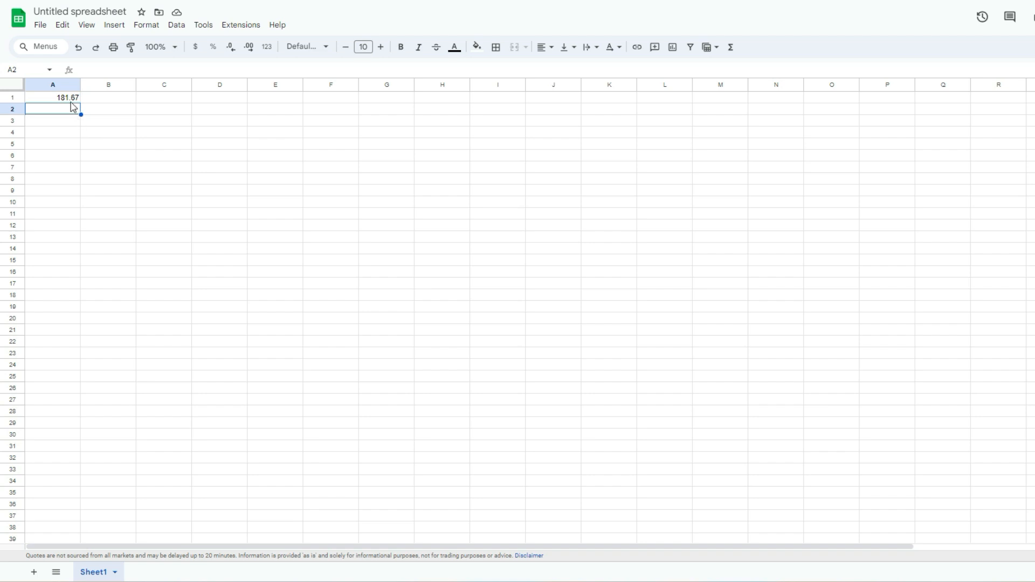
Select A1 to view its GOOGLEFINANCE("AMZN","price") formula
left_click(52, 97)
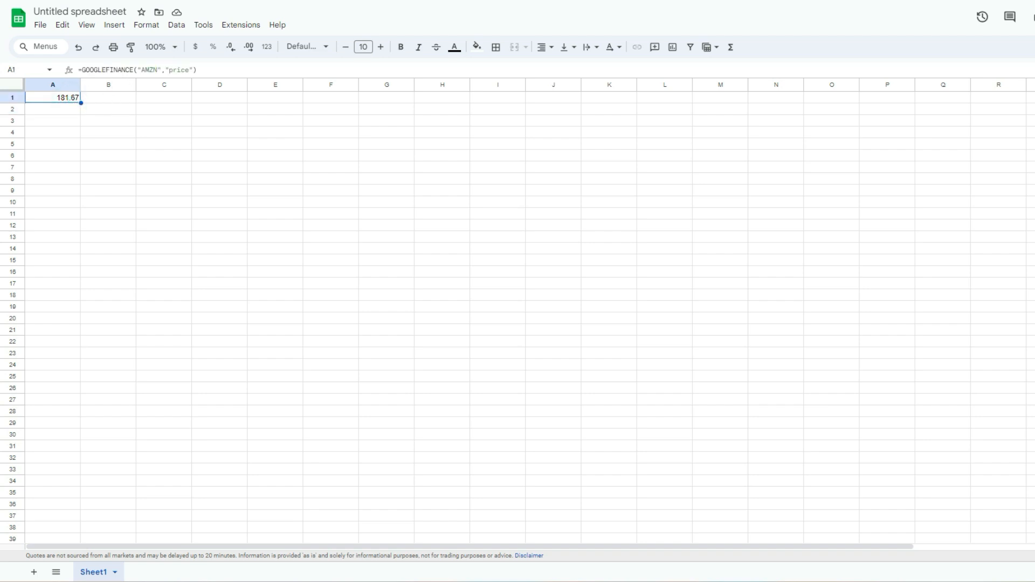
mouse_move(143, 112)
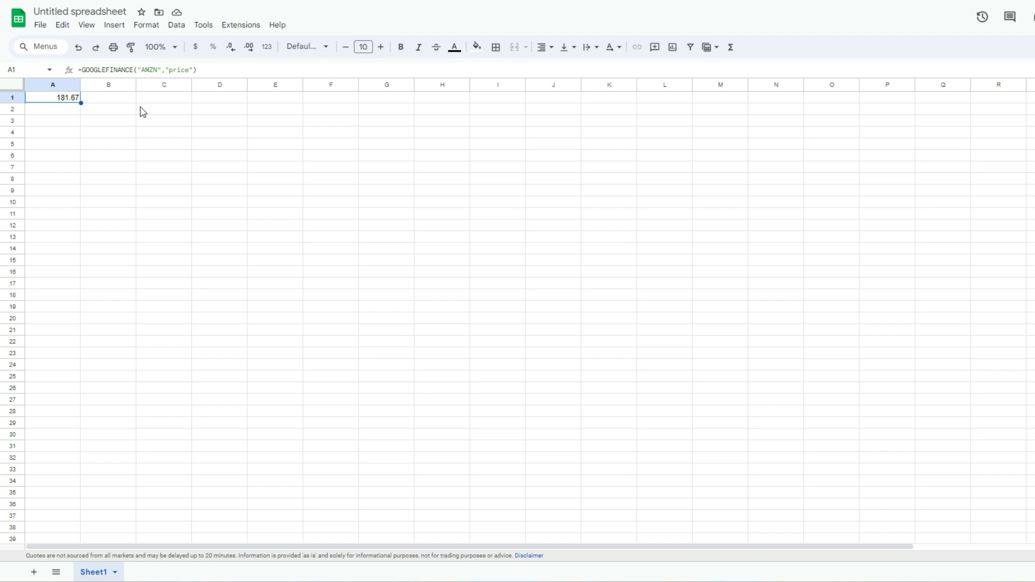
mouse_move(56, 101)
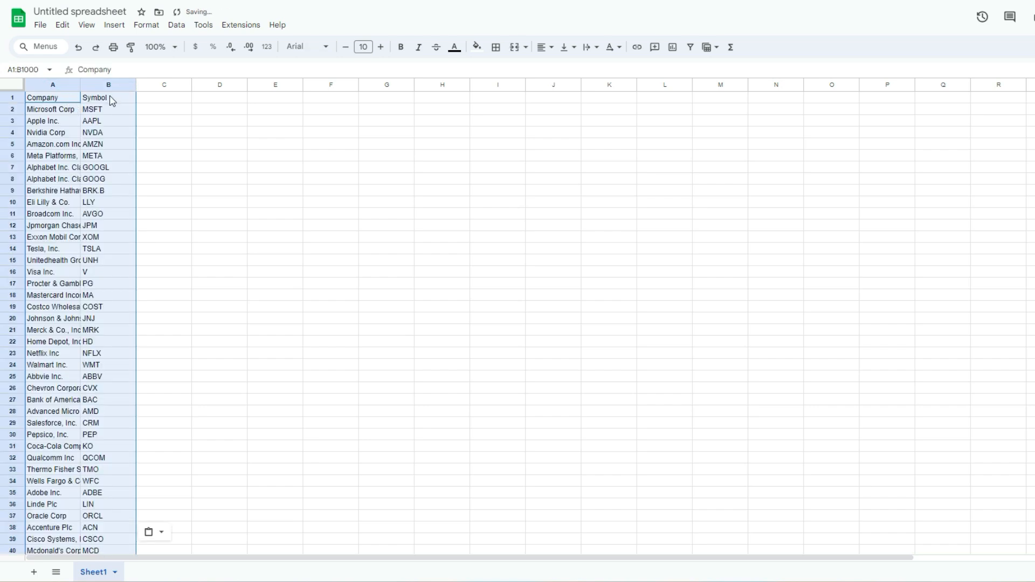
Add a Price header in C1 and fill =GOOGLEFINANCE(B2,"price") down the list
left_click(164, 98)
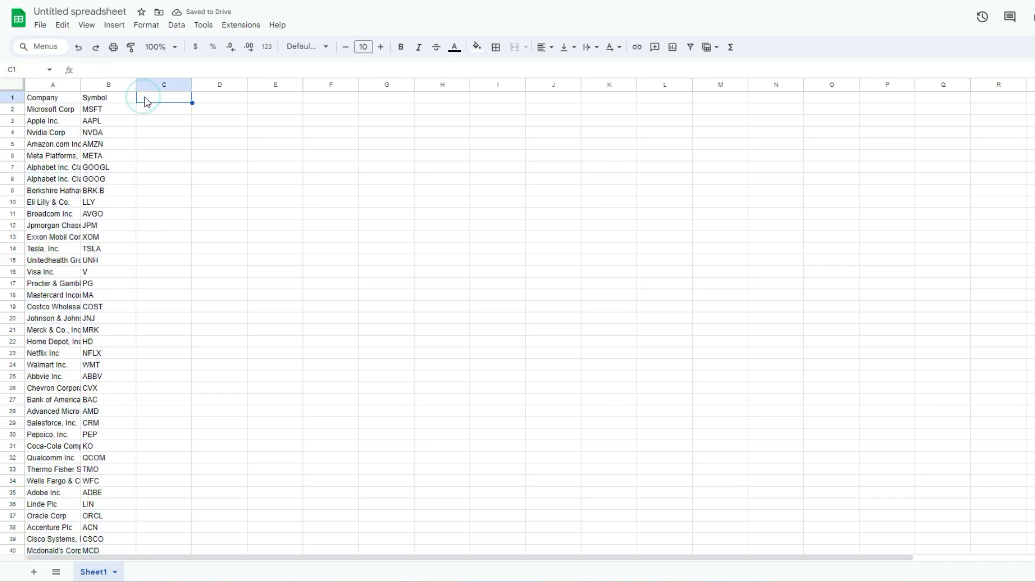
type("Price")
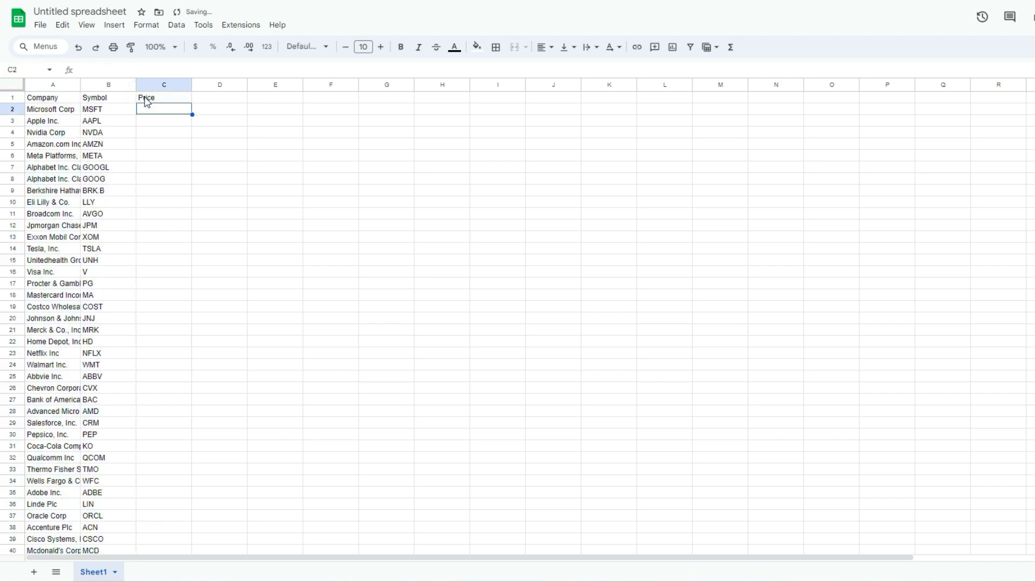
type("=GOOGLEFINANCE(")
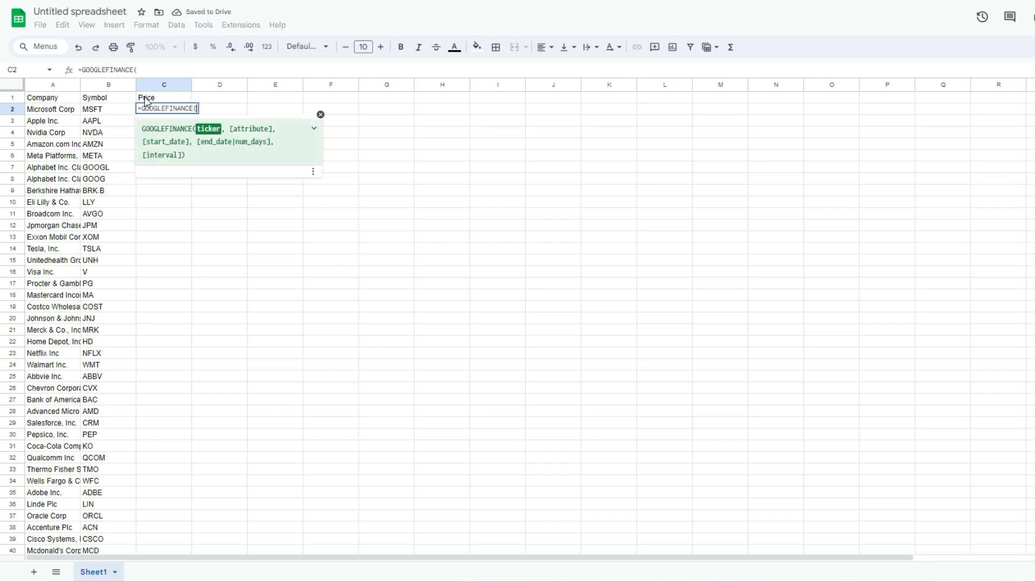
left_click(108, 109)
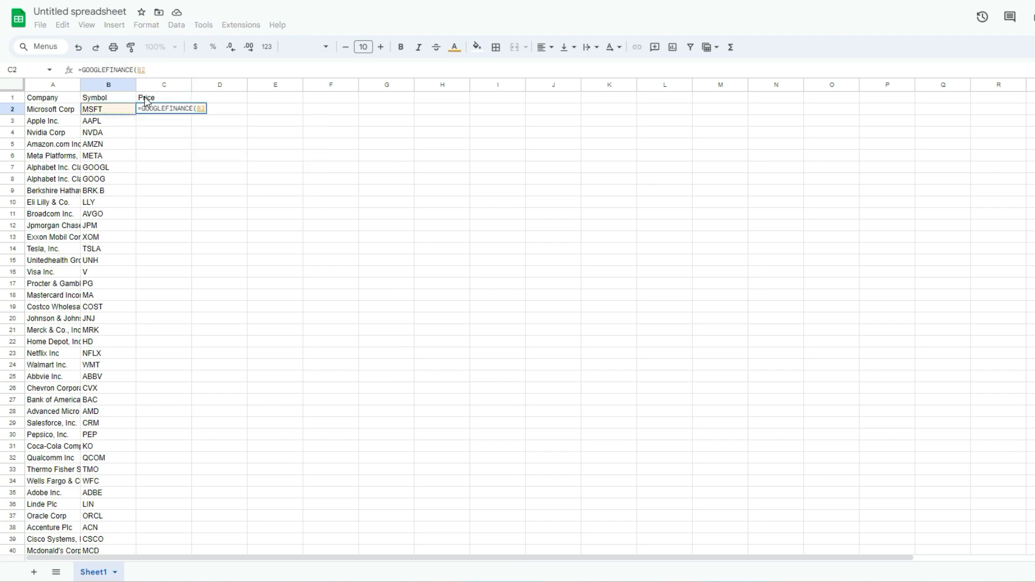
key("Enter")
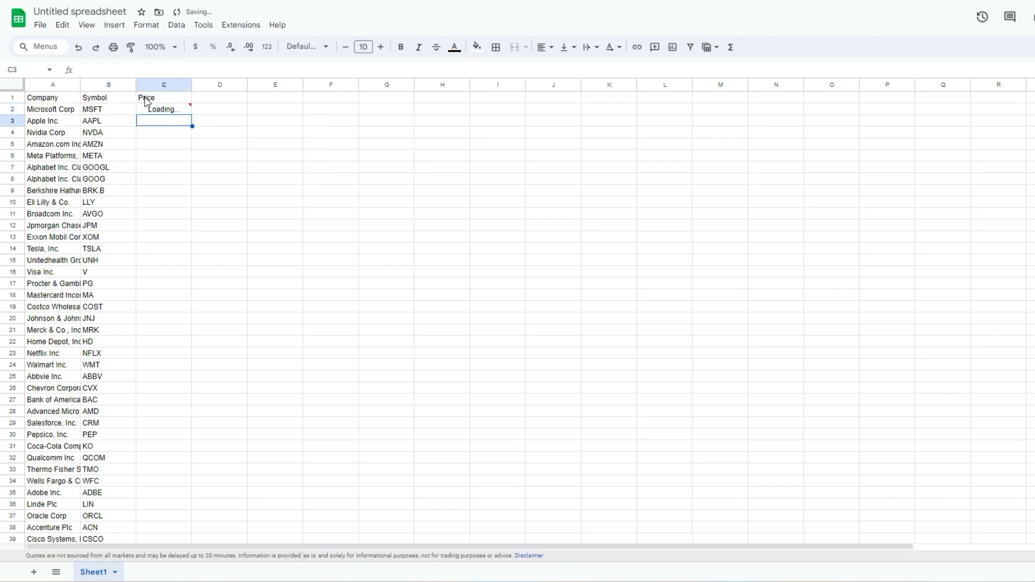
left_click(164, 108)
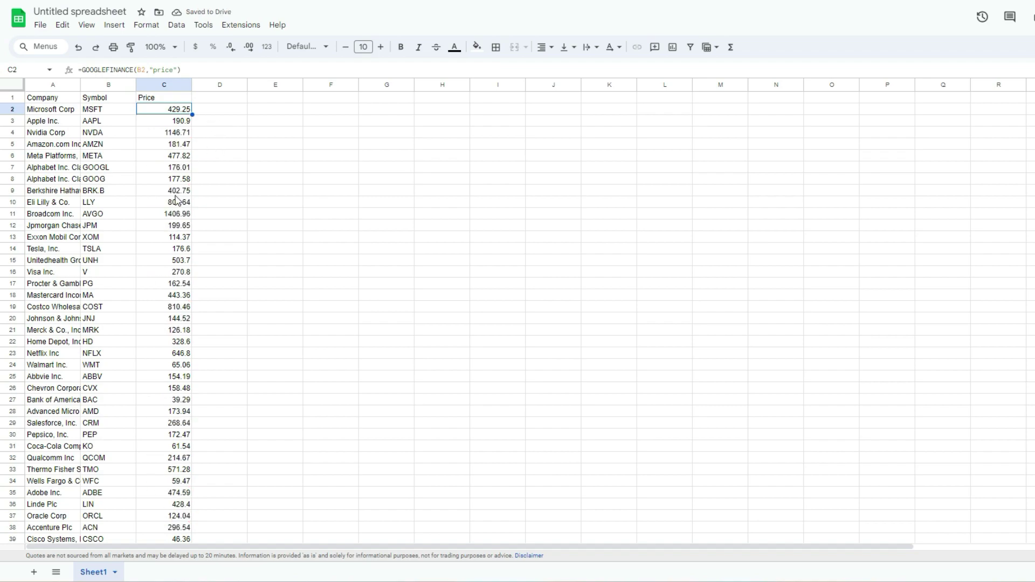
scroll("down", 3)
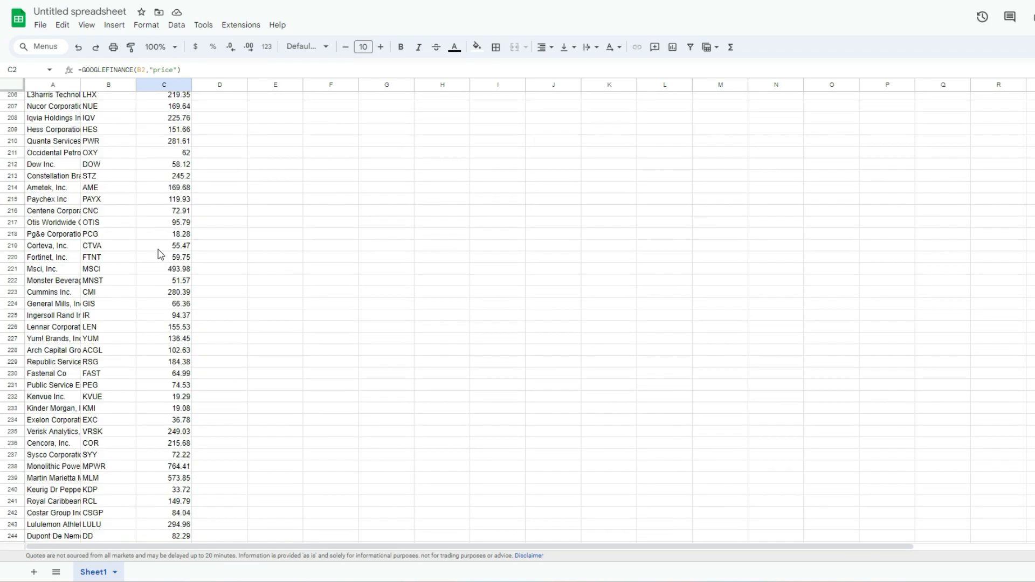
scroll("down", 3)
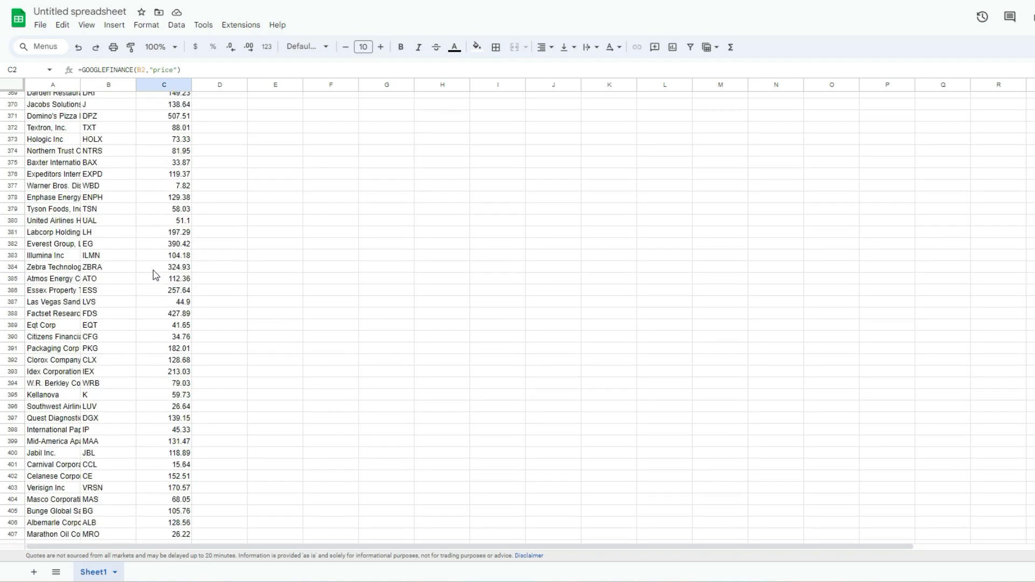
scroll("down", 3)
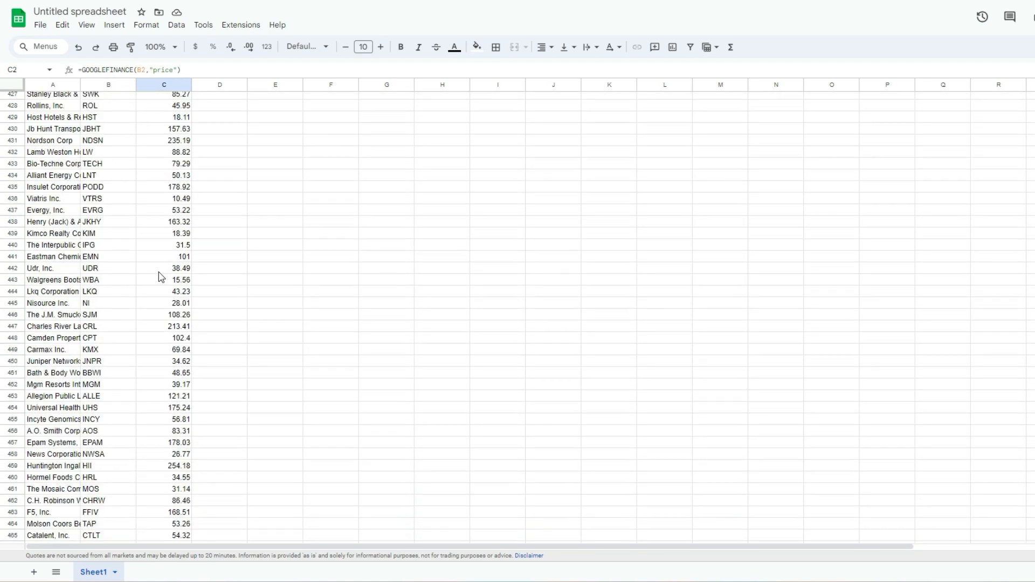
scroll("up", 3)
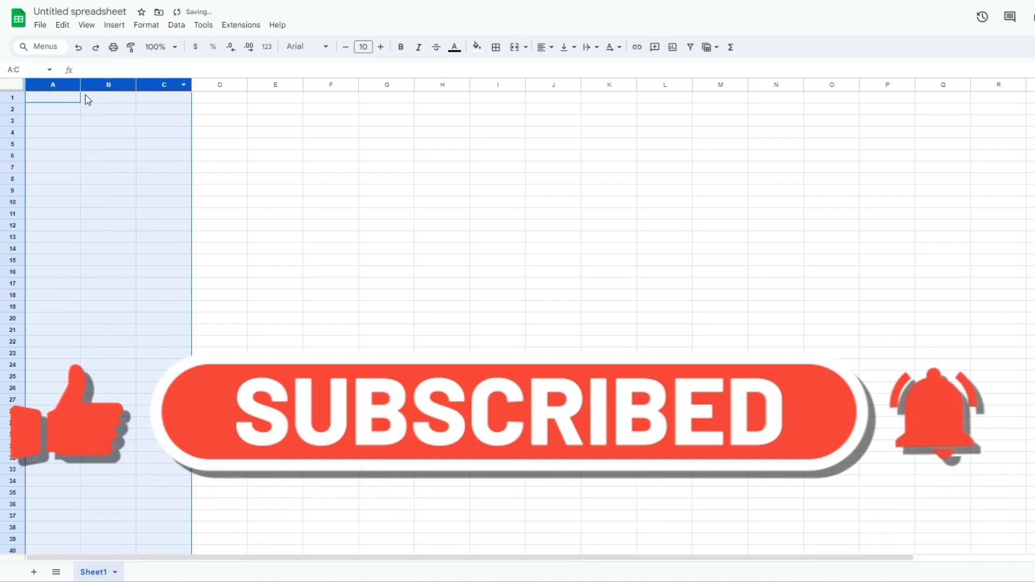
Enter ticker AC in A1 and =GOOGLEFINANCE(A1,"price") in B1, returning 33.87
left_click(52, 97)
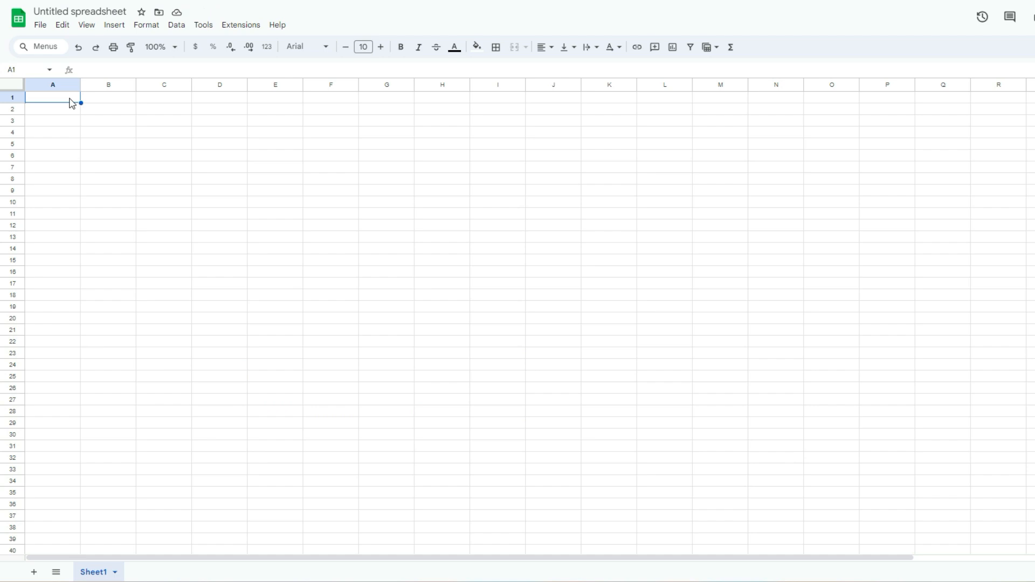
type("AC")
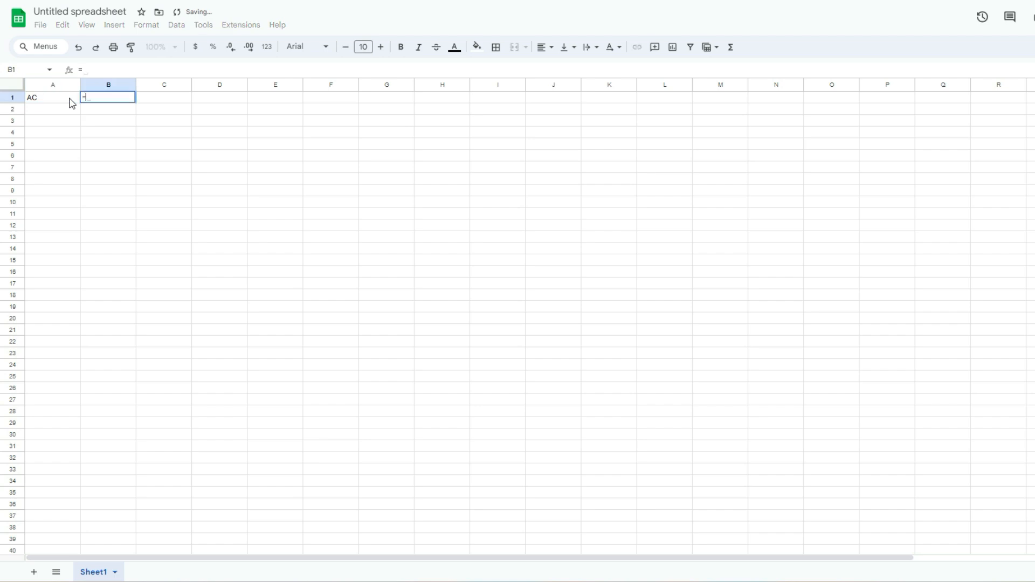
type("=GOOGLEFINANCE(A1")
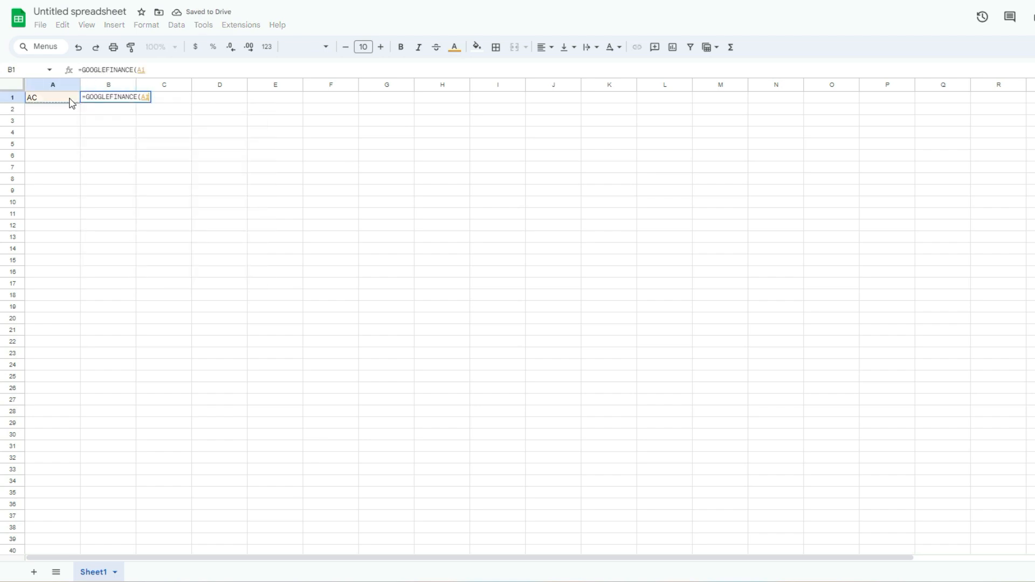
type(",\"price\"")
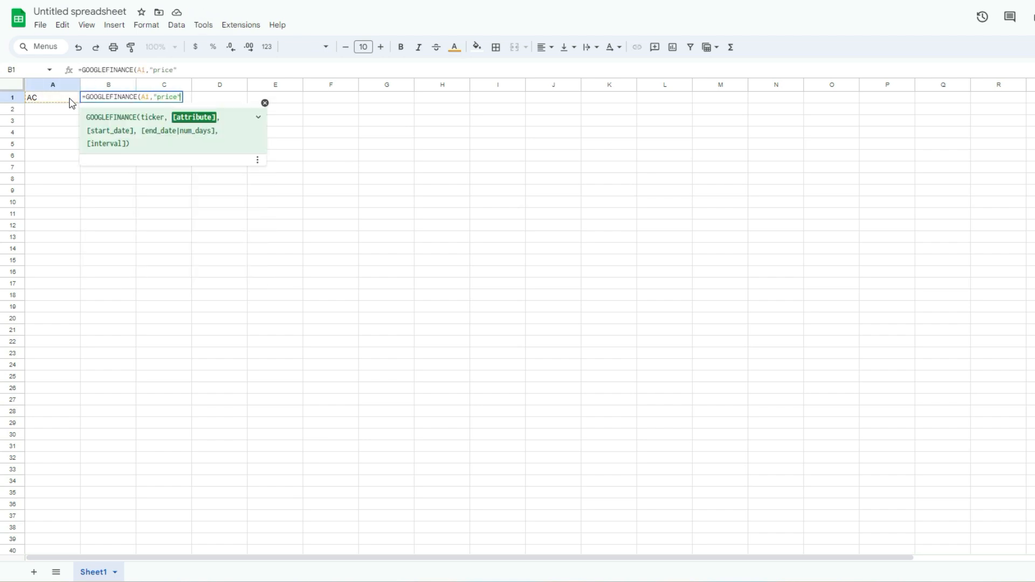
key("Enter")
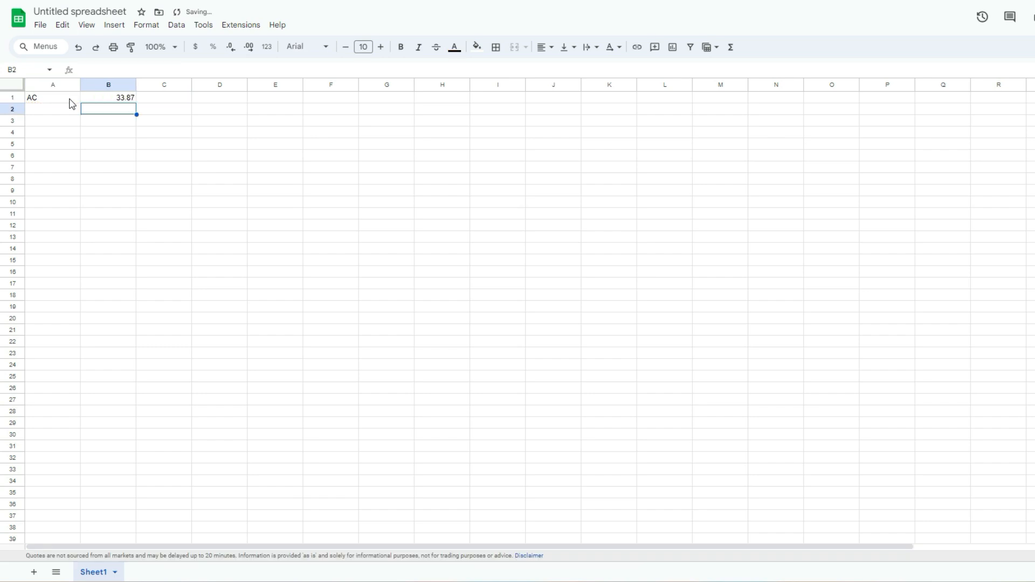
left_click(108, 97)
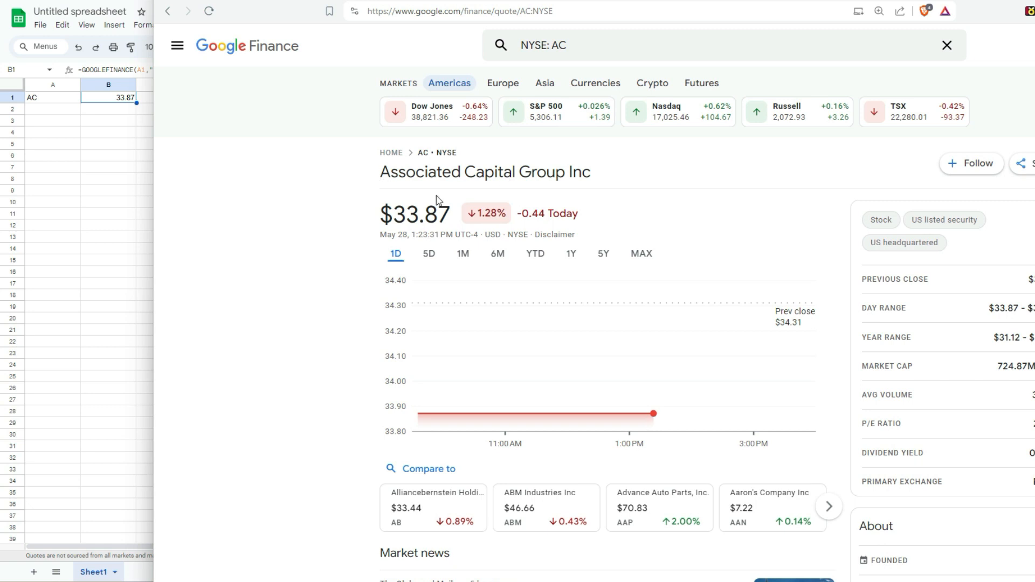
mouse_move(512, 88)
type("a")
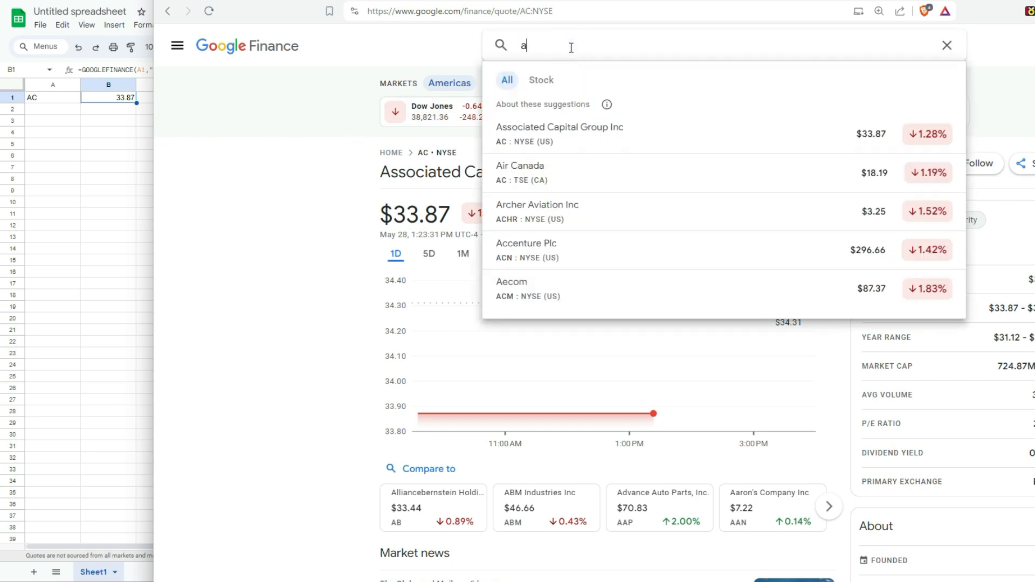
Search Google Finance for Air Canada and open the AC : TSE quote at $18.19
type("ir canada")
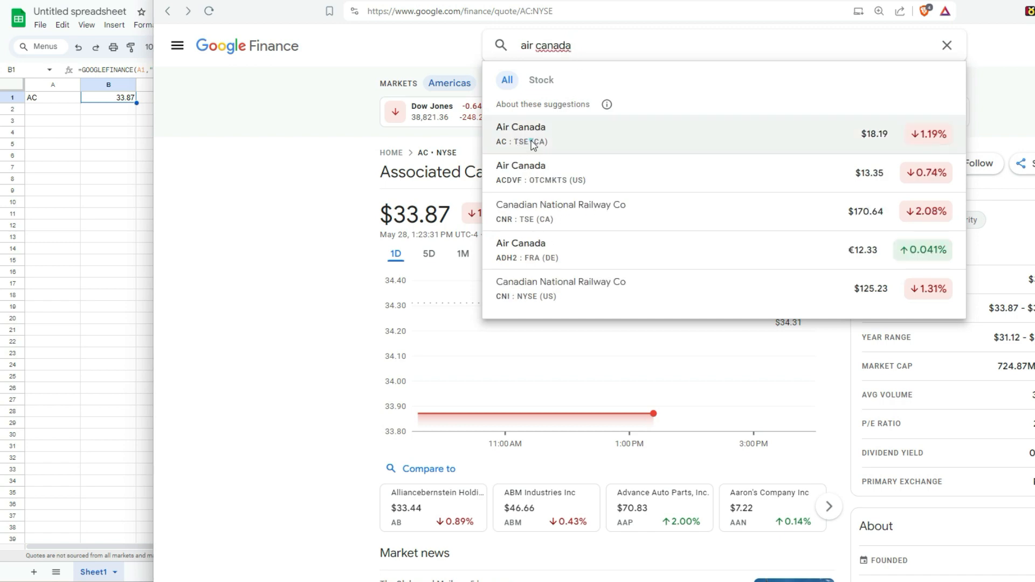
left_click(521, 134)
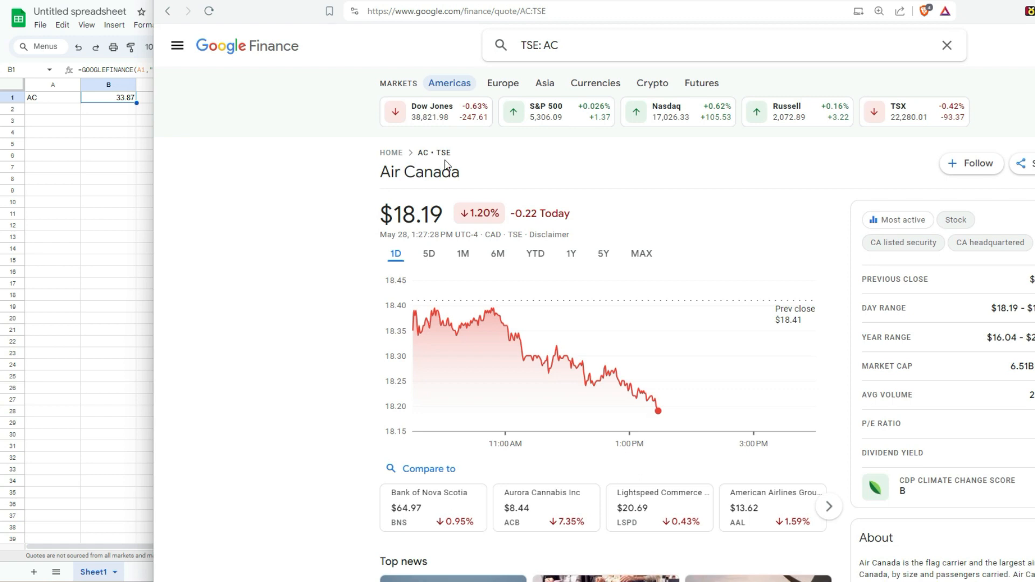
mouse_move(454, 154)
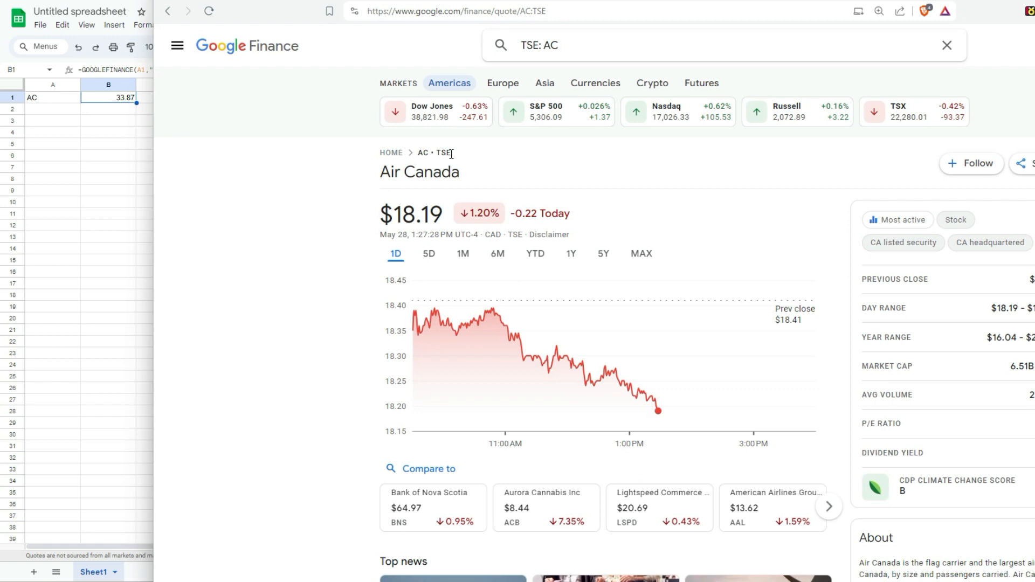
mouse_move(435, 199)
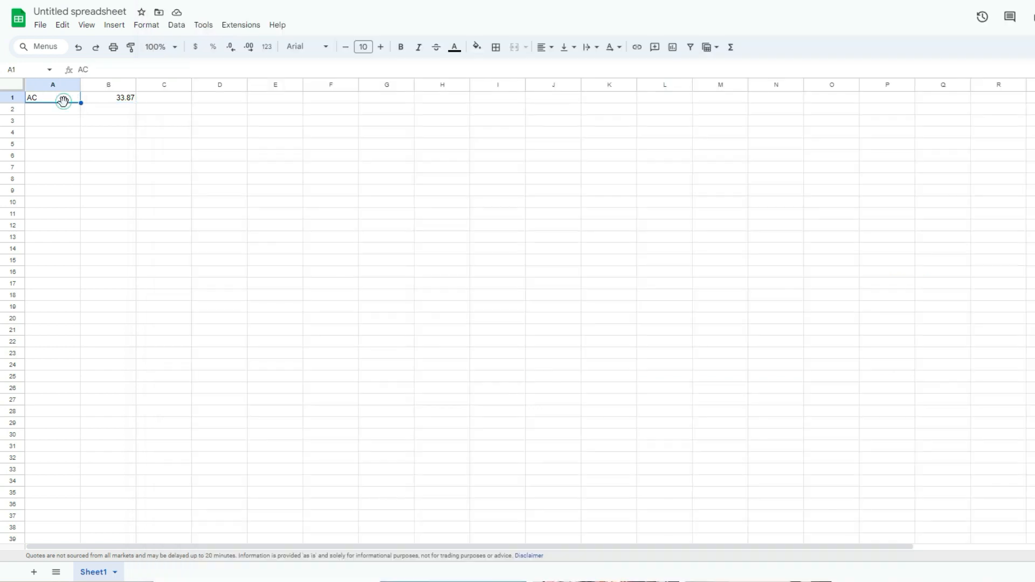
Change A1's ticker to TSE:AC so B1 recalculates to 18.22
type("TSE")
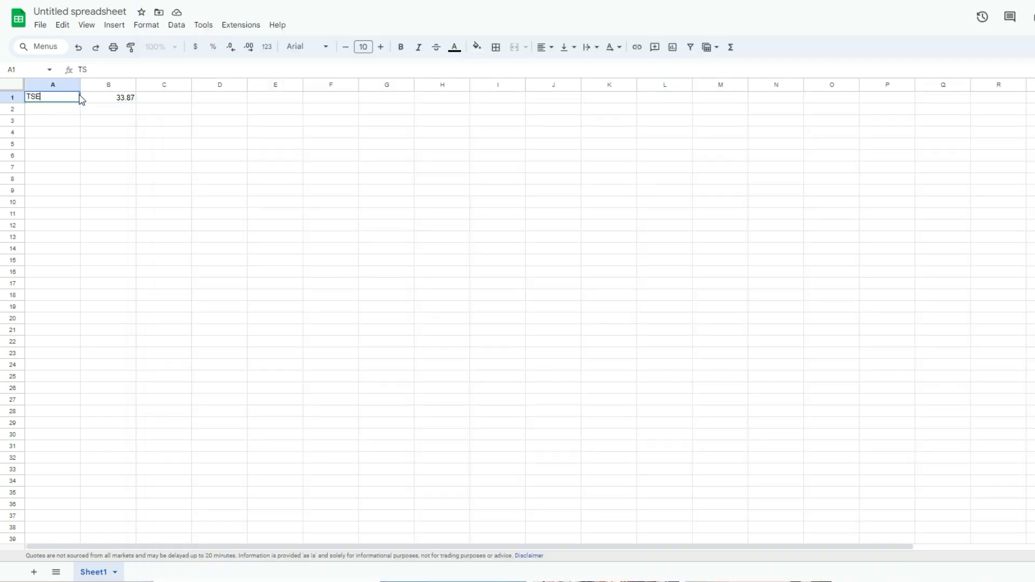
key("Enter")
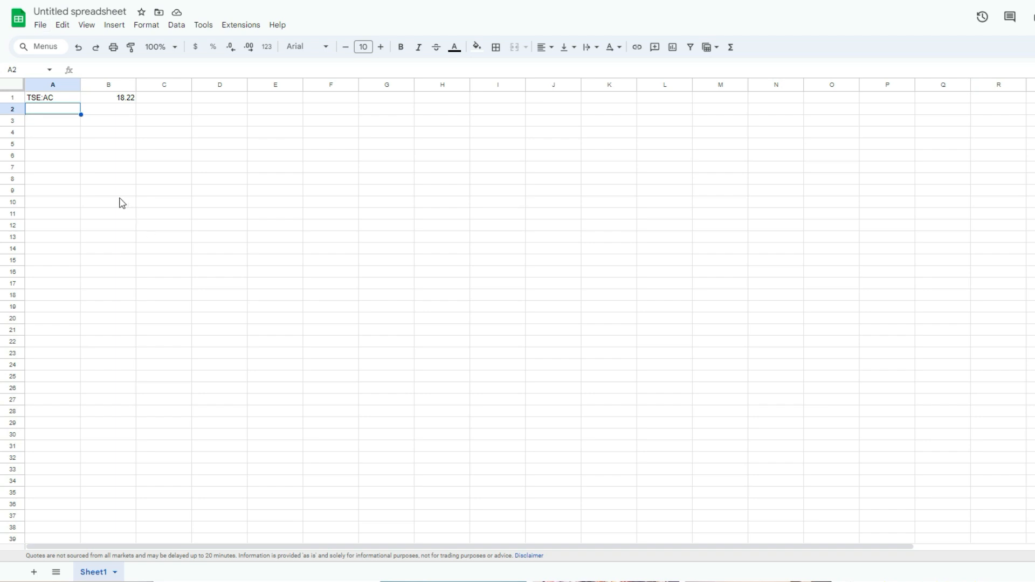
mouse_move(117, 205)
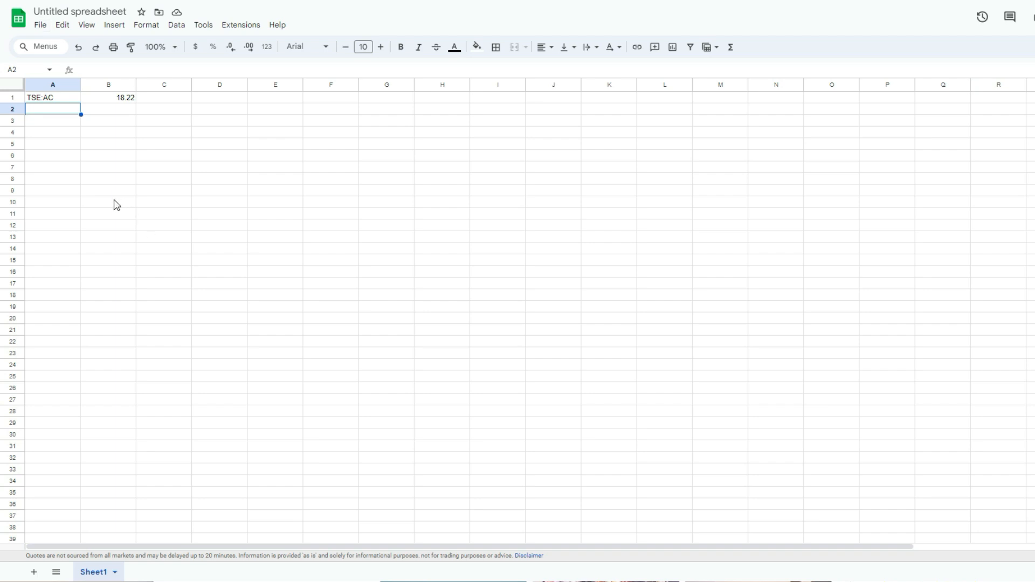
mouse_move(74, 99)
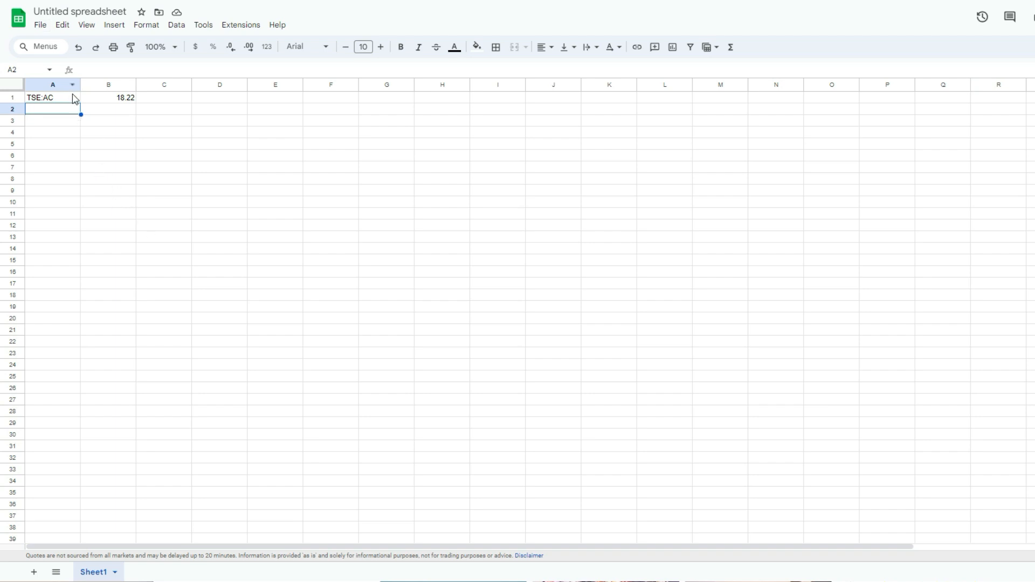
mouse_move(88, 131)
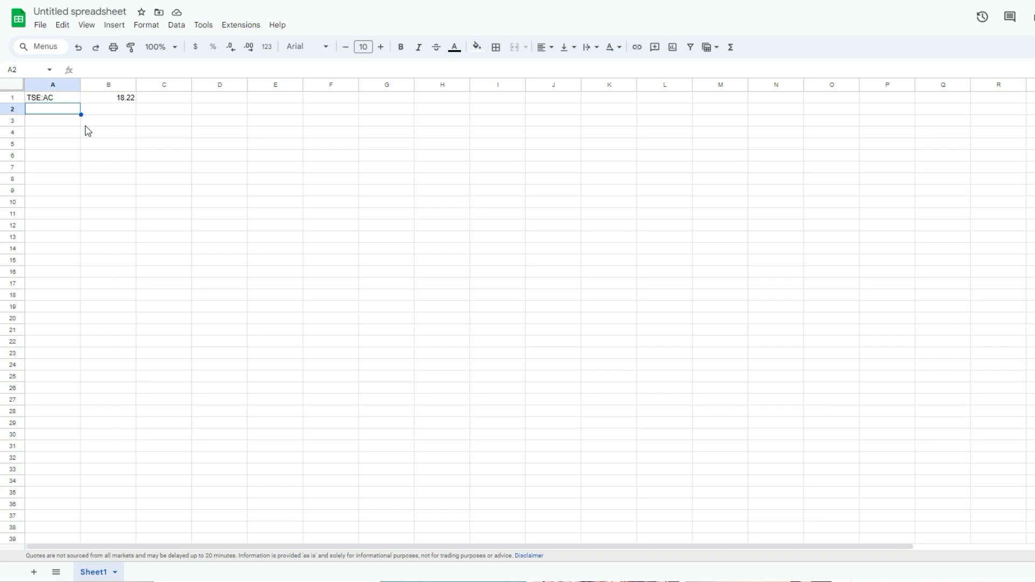
left_click(59, 98)
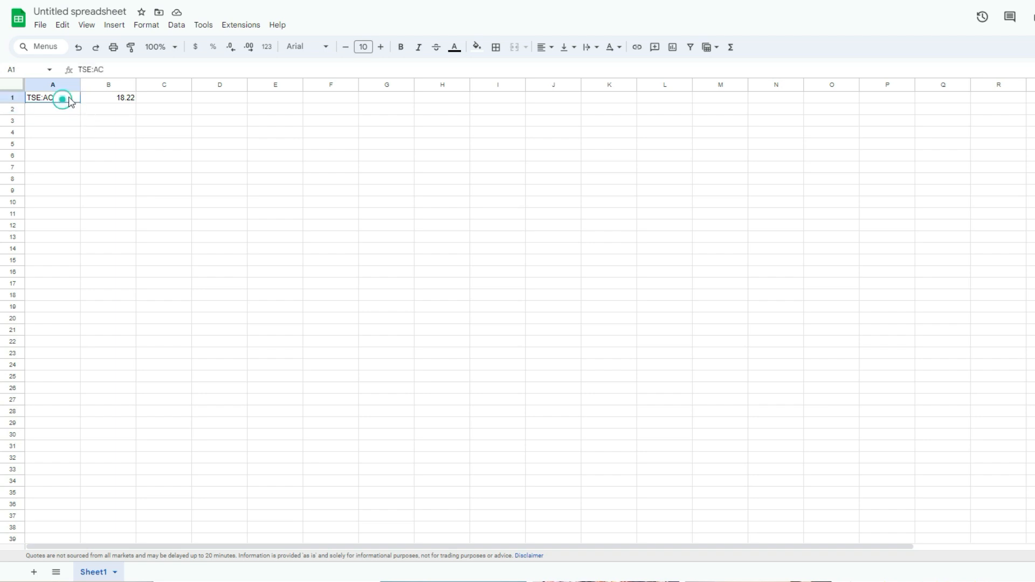
Clear the sheet and enter headers Ticker, Exchange, Price with AC and TSE in row 2
key("Delete")
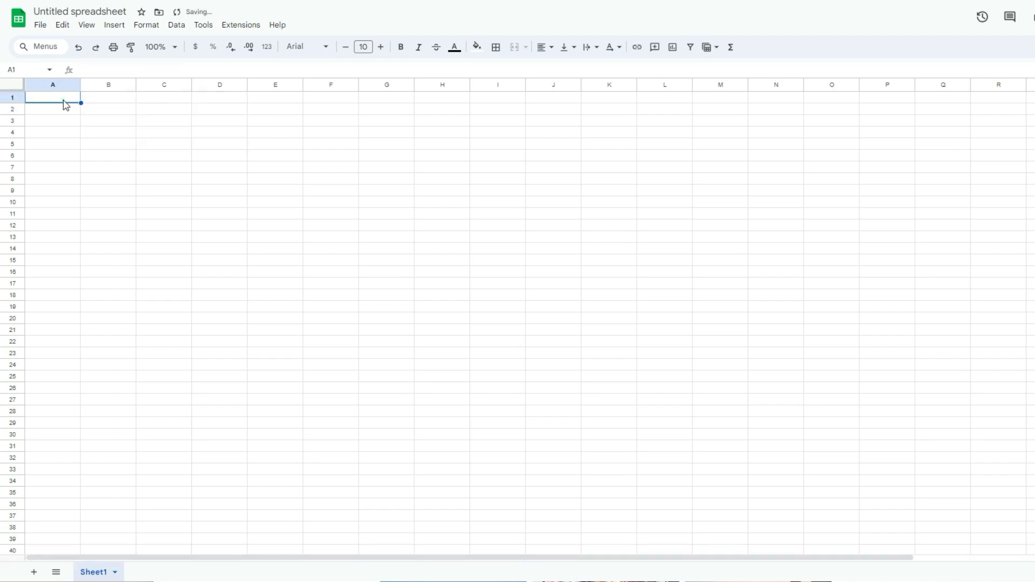
type("Ticker")
left_click(108, 97)
type("Exchange")
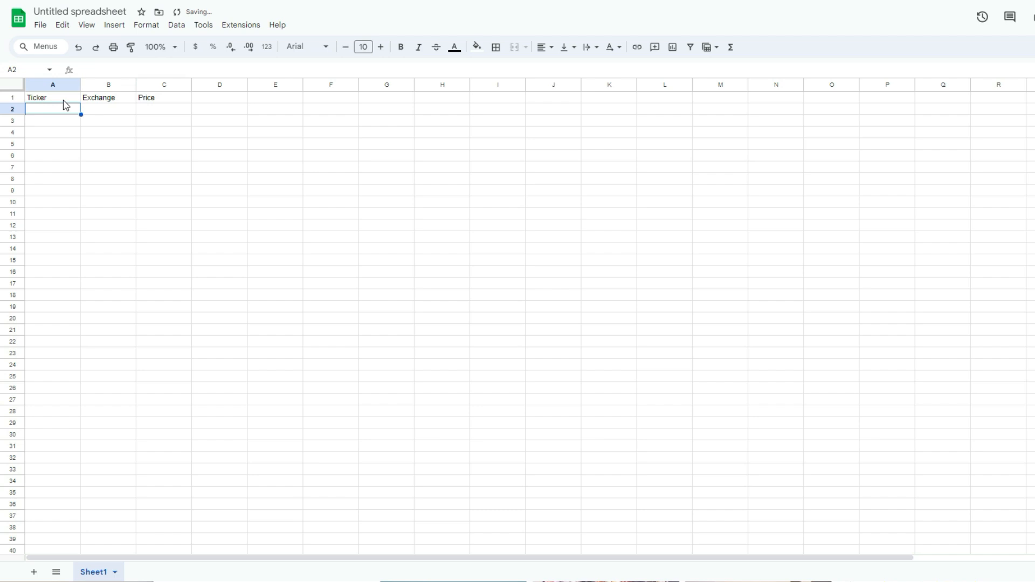
type("AC")
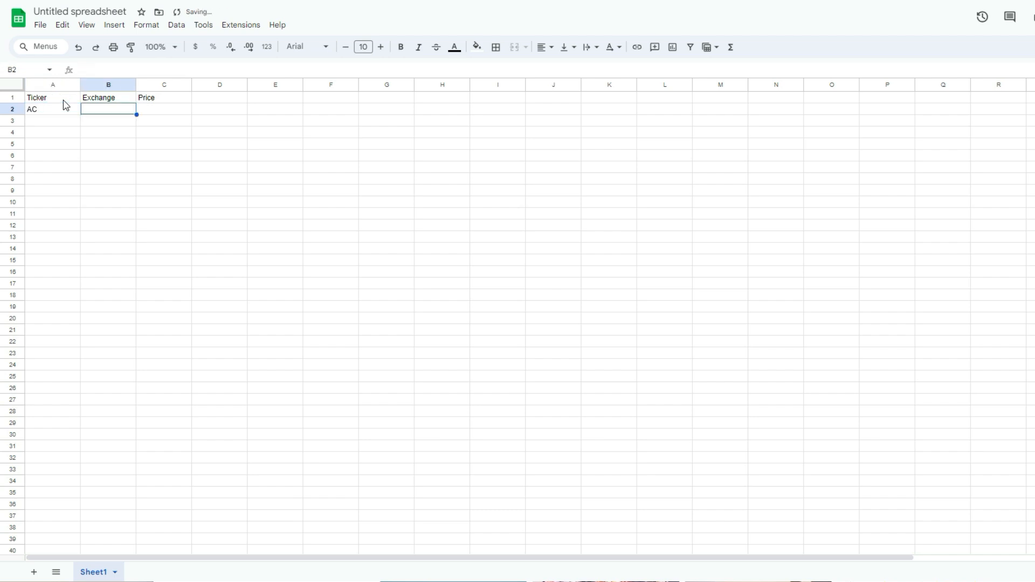
type("TS")
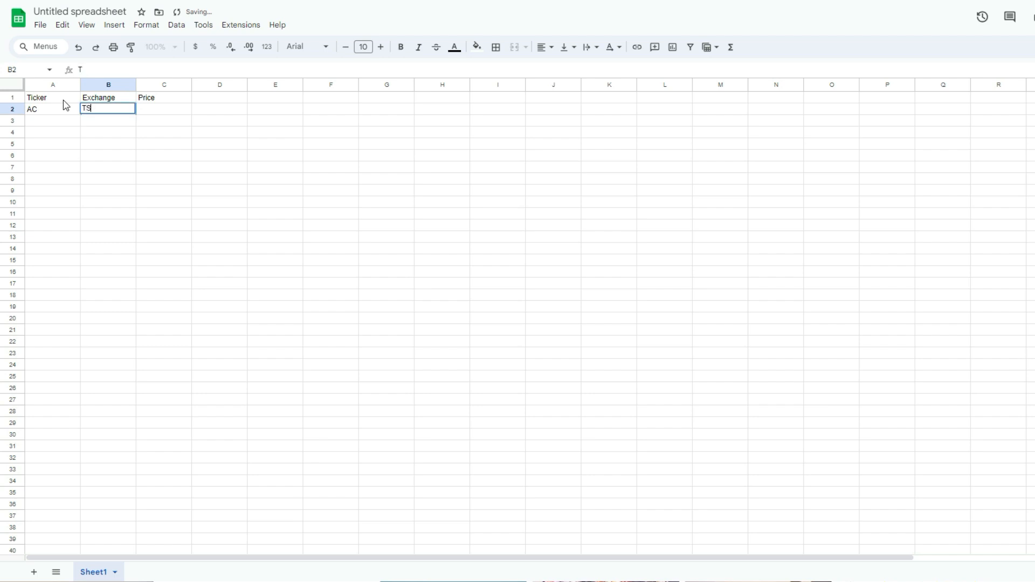
key("Enter")
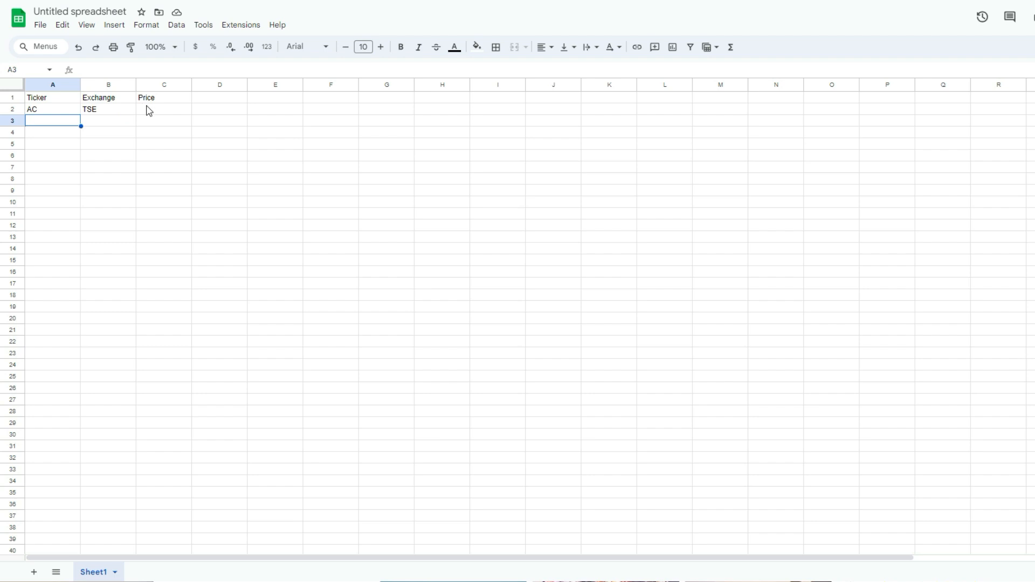
left_click(164, 110)
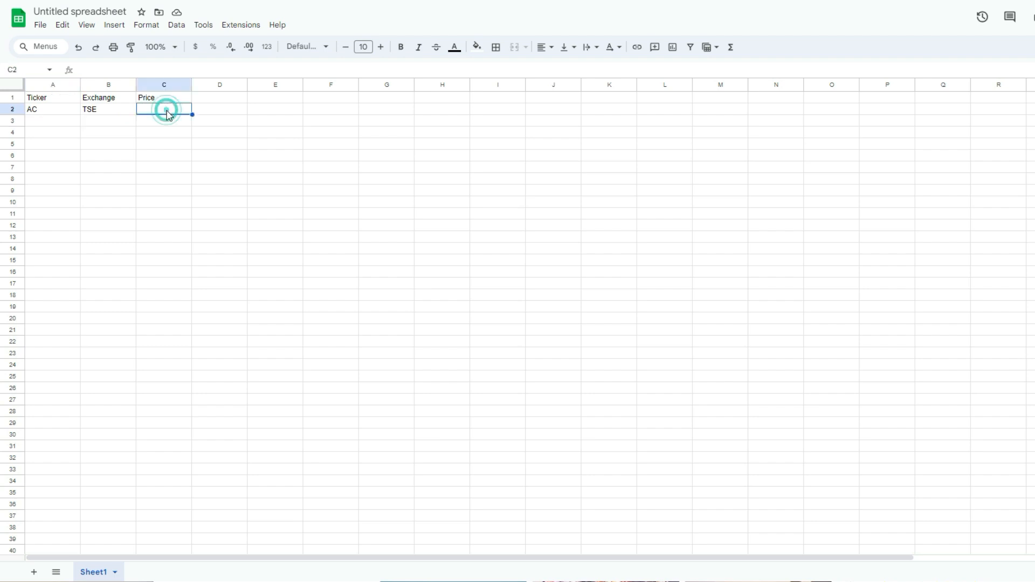
Enter =GOOGLEFINANCE(B2&":"&A2,"price") in C2, returning Air Canada's price 18.22
type("=")
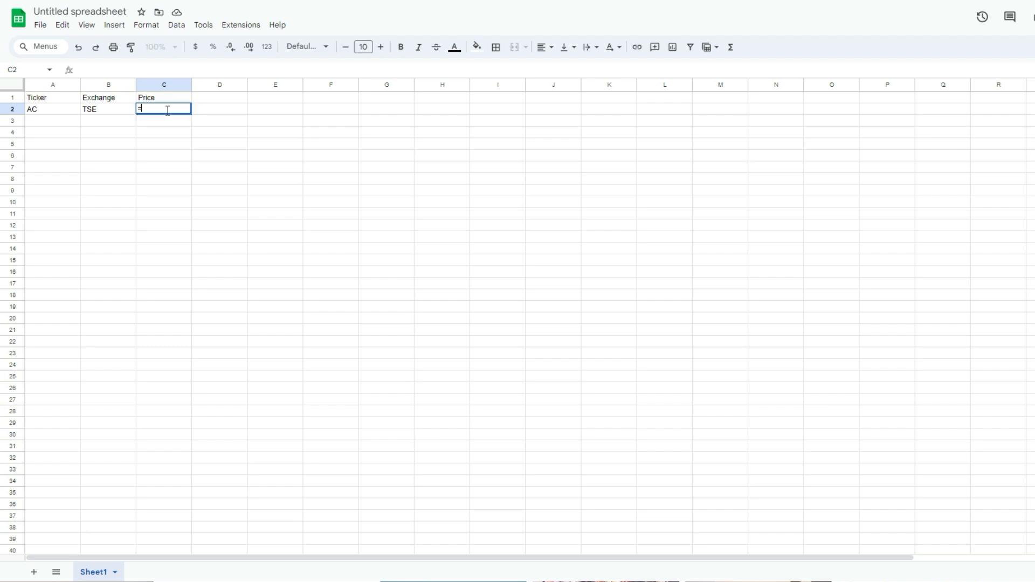
type("=GOOGLEFINANCE(")
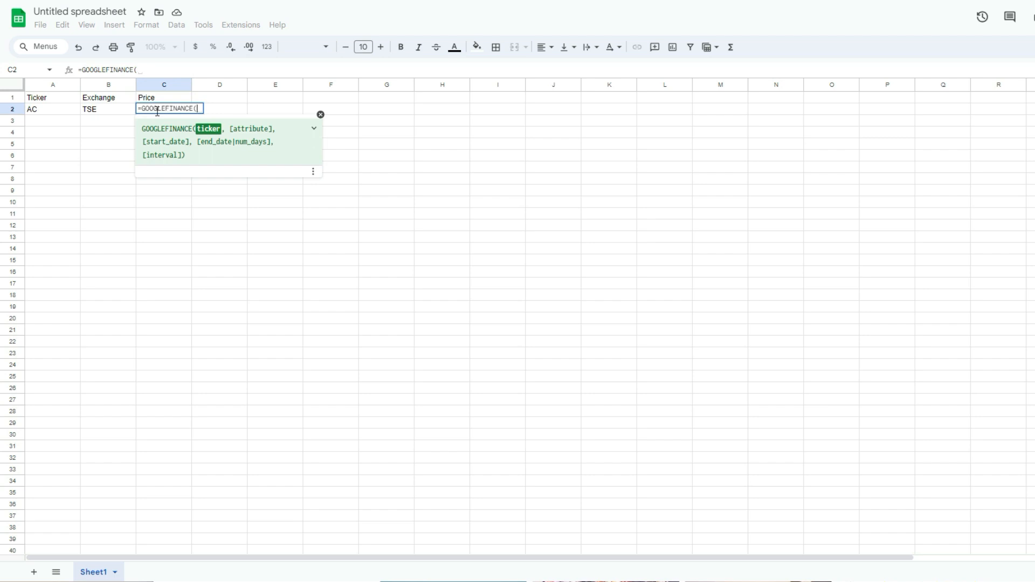
left_click(108, 109)
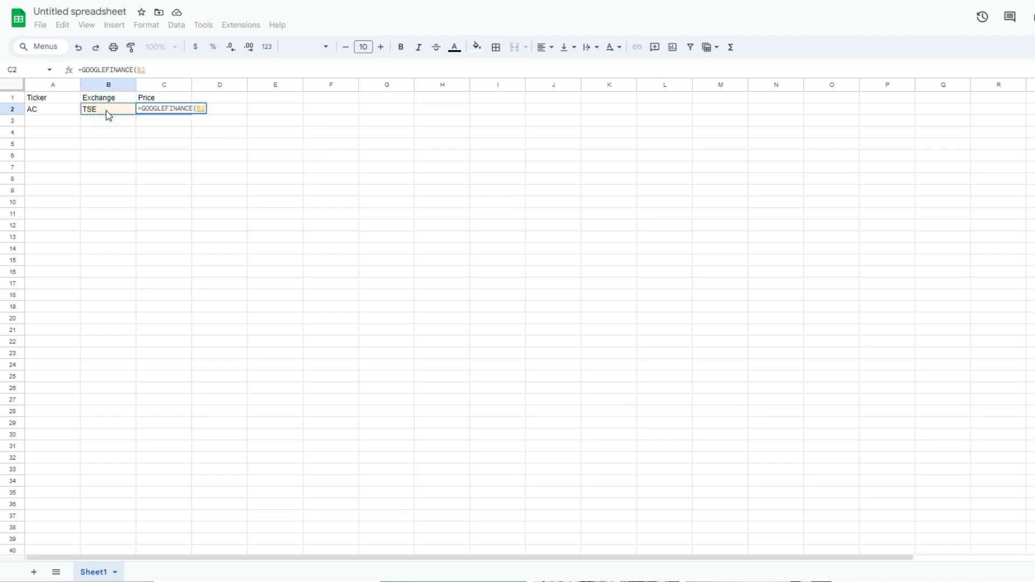
type("&\"")
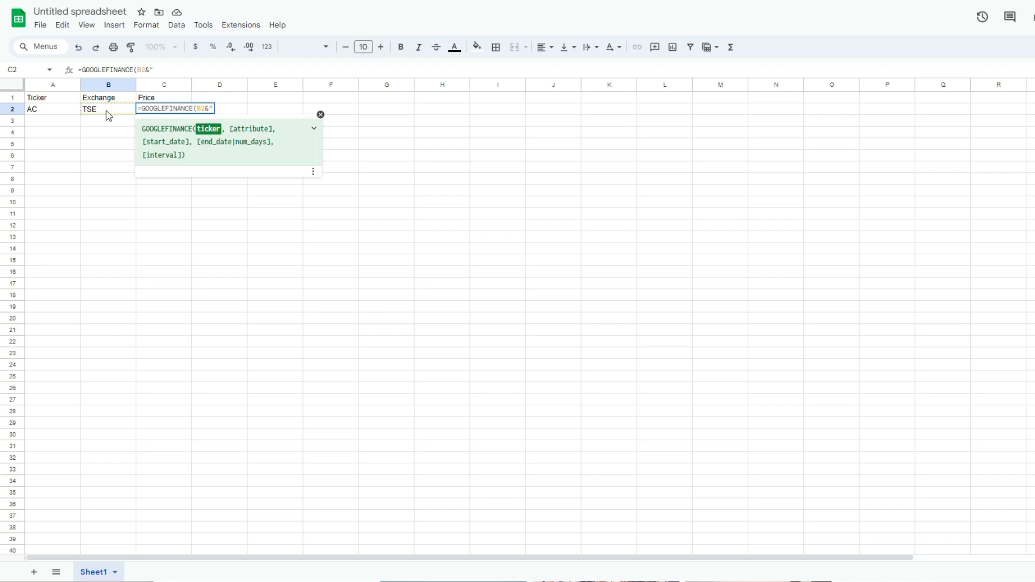
type(":")
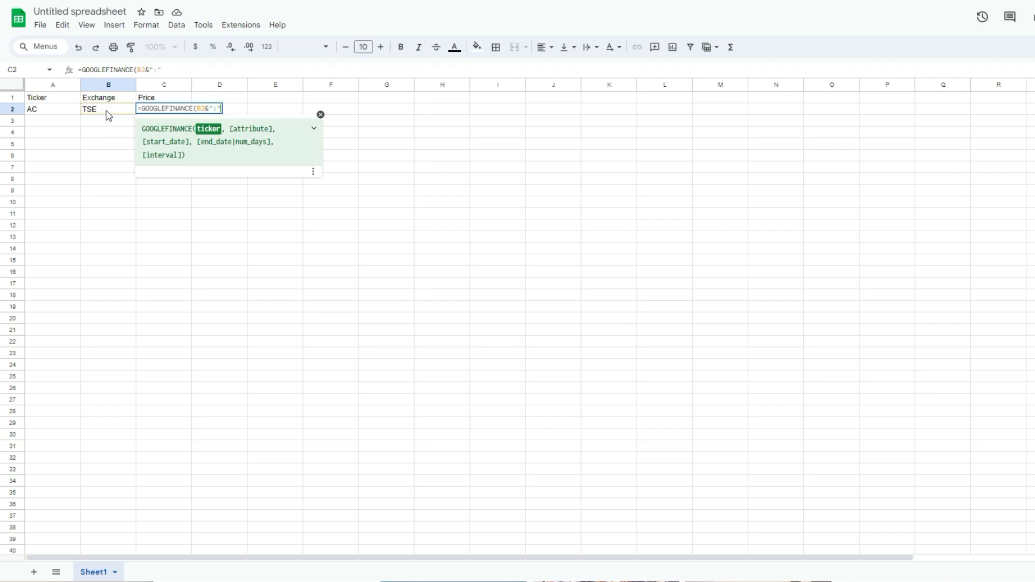
left_click(52, 109)
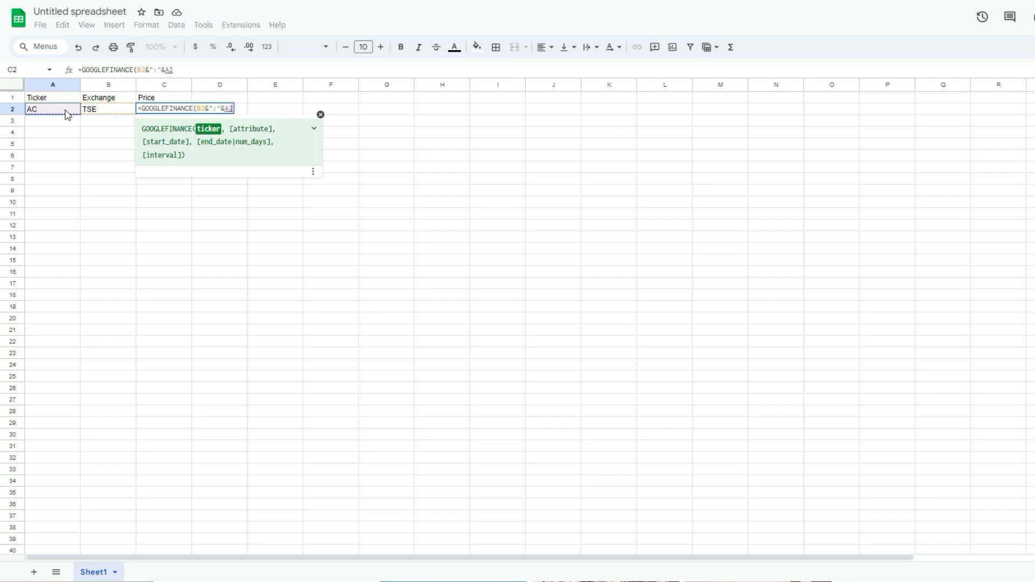
type(",\"price\")")
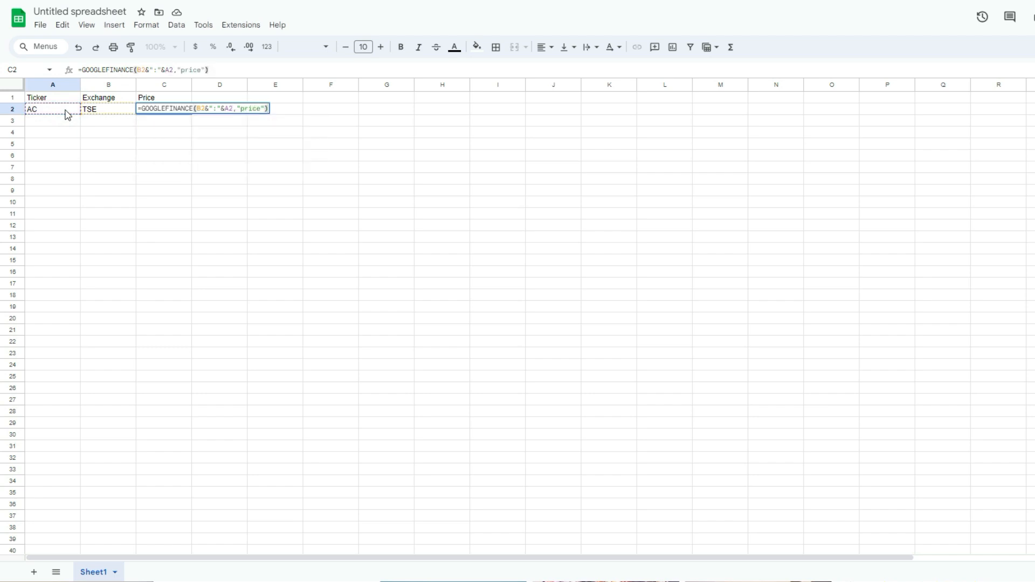
key("Enter")
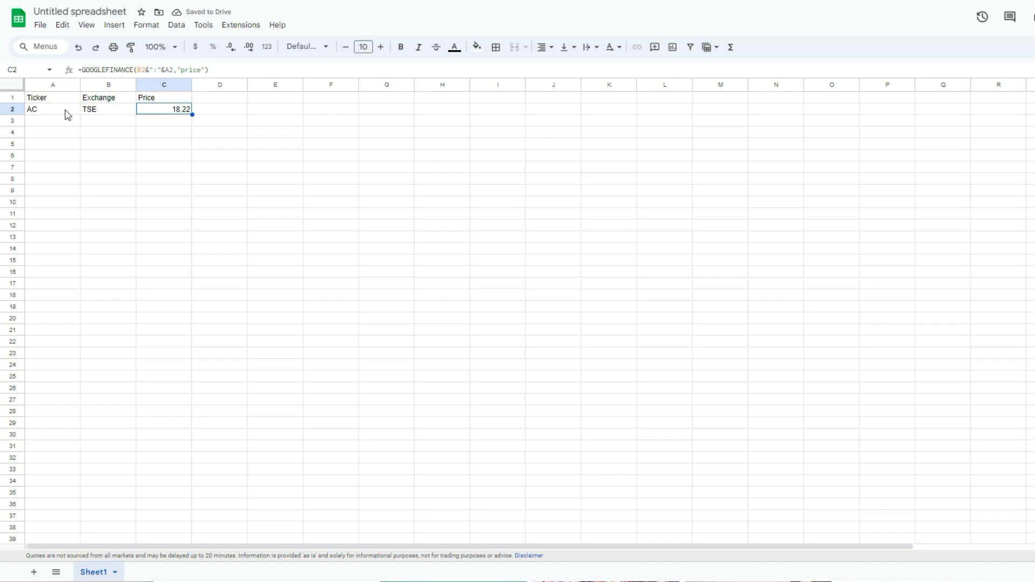
left_click(49, 123)
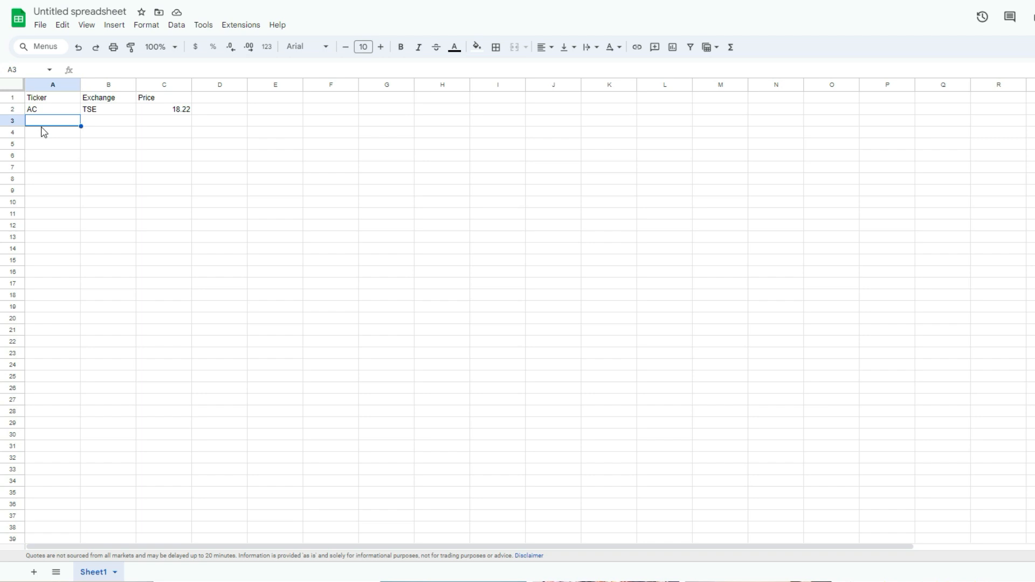
Add AMZN on NASDAQ with a copied price formula, plus ticker AAPL
type("AMZN")
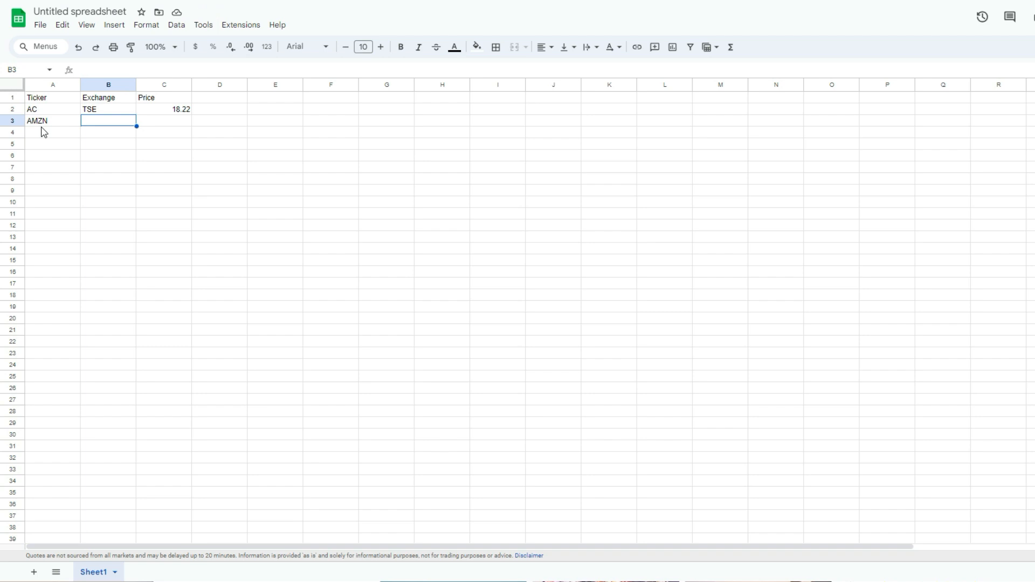
type("NASDAQ")
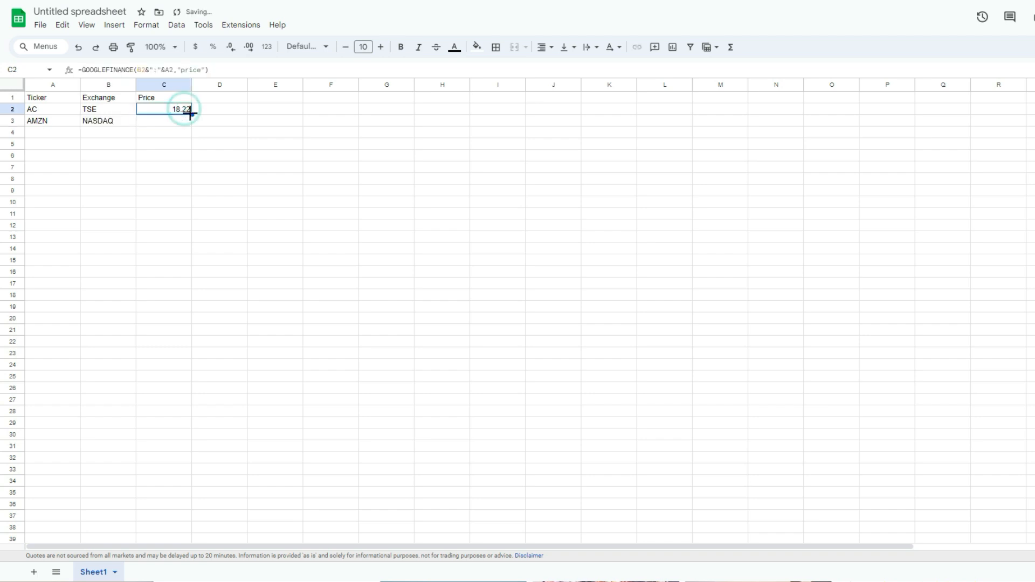
left_click_drag(189, 117, 178, 121)
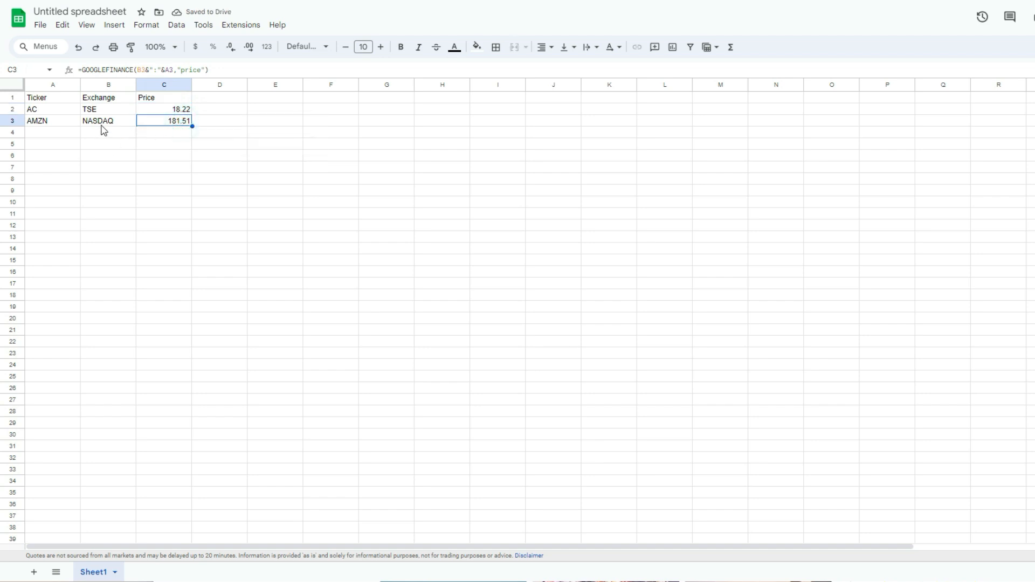
left_click(52, 134)
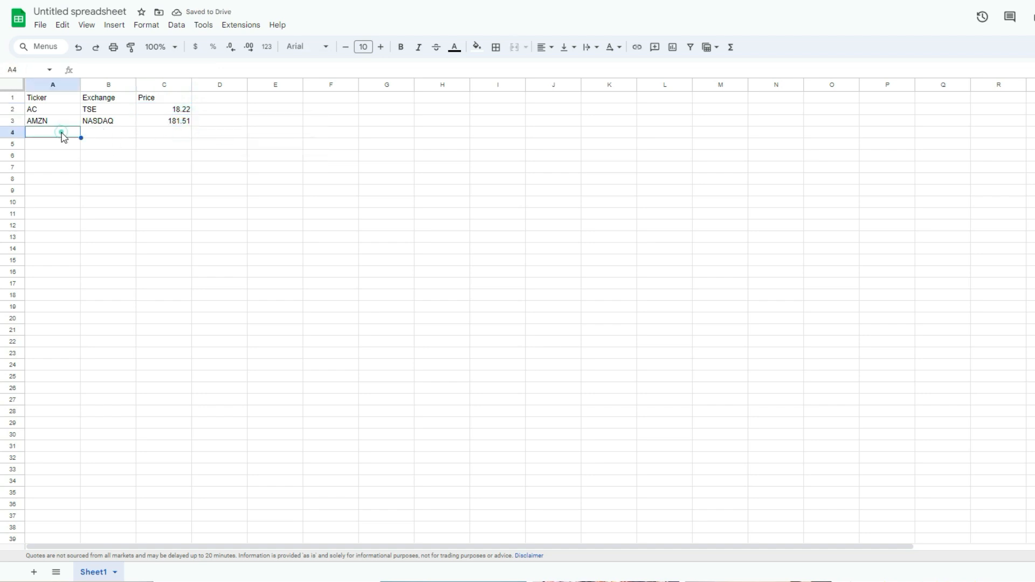
type("AAPL")
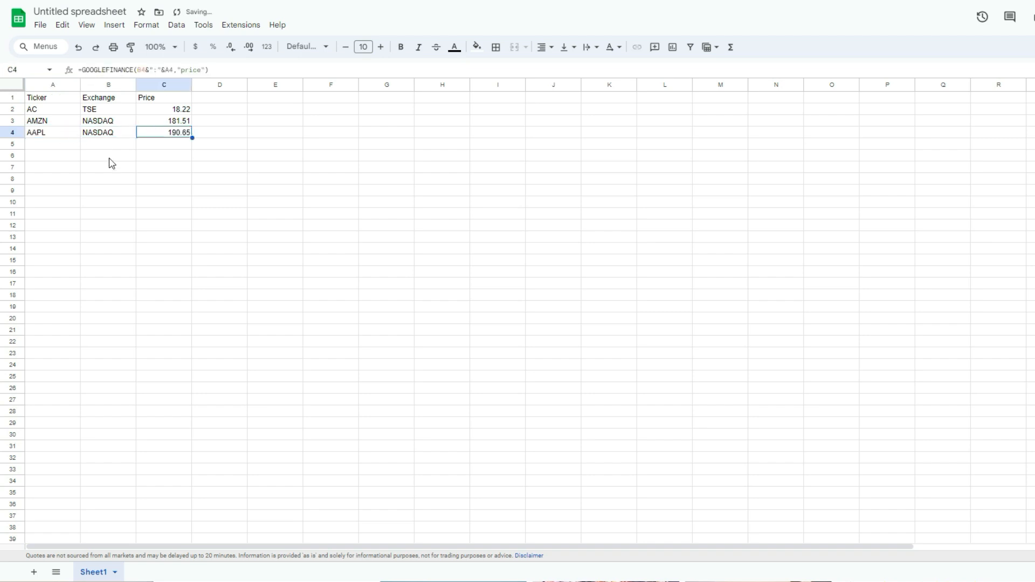
Add BRK.B on NYSE, then tickers GOOG and LLY
left_click(52, 144)
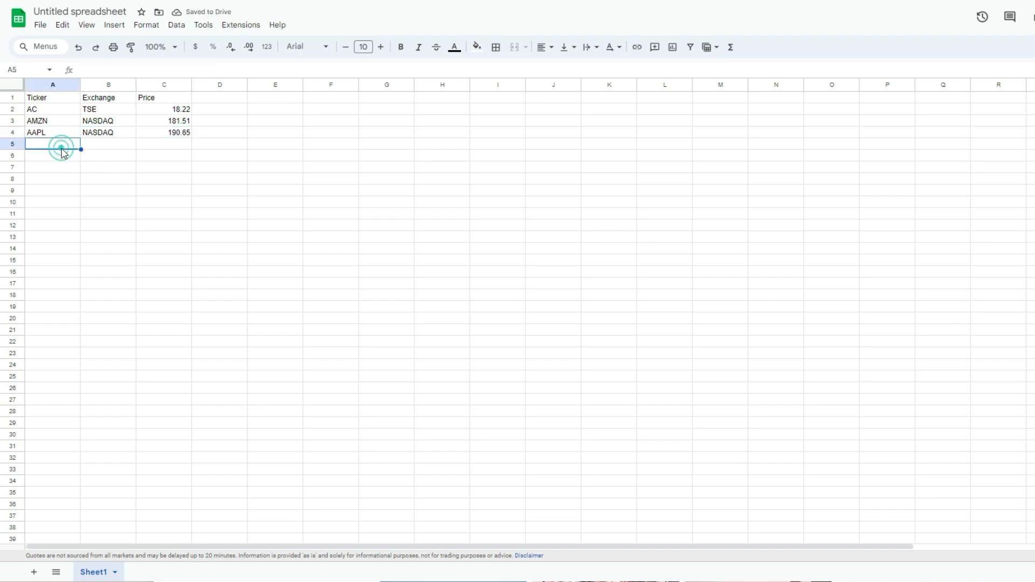
left_click(52, 143)
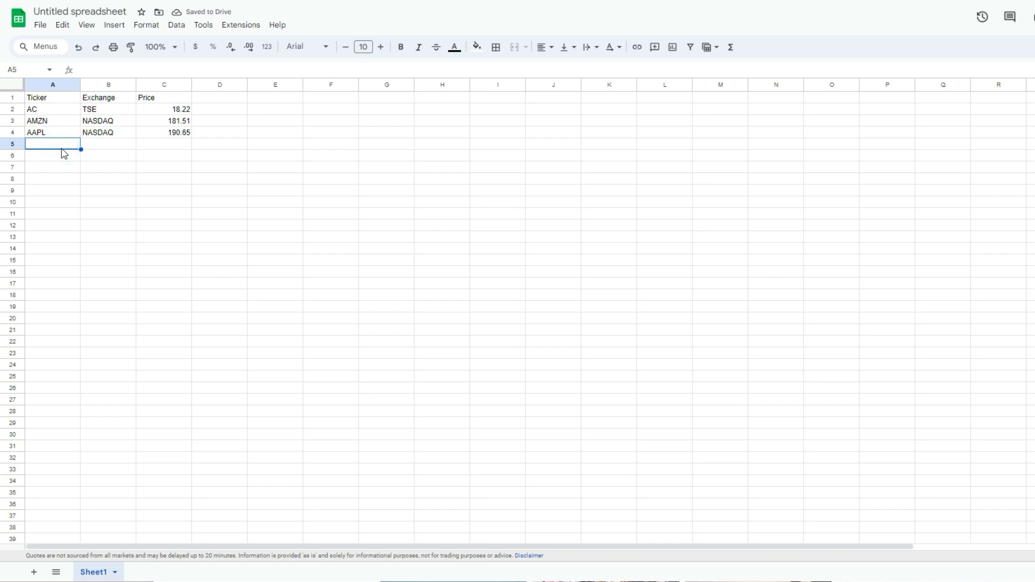
type("BRK.B")
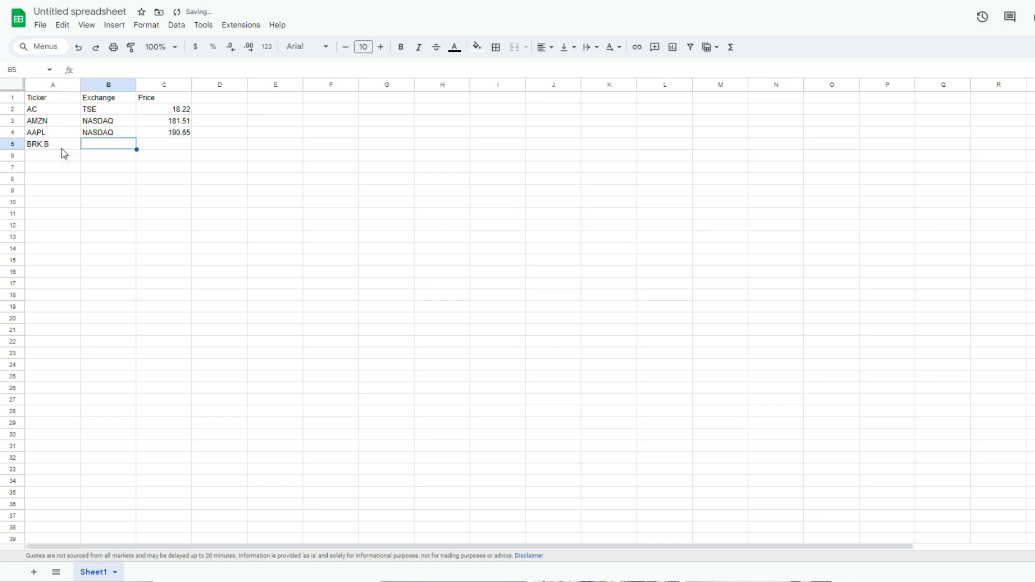
type("NYSE")
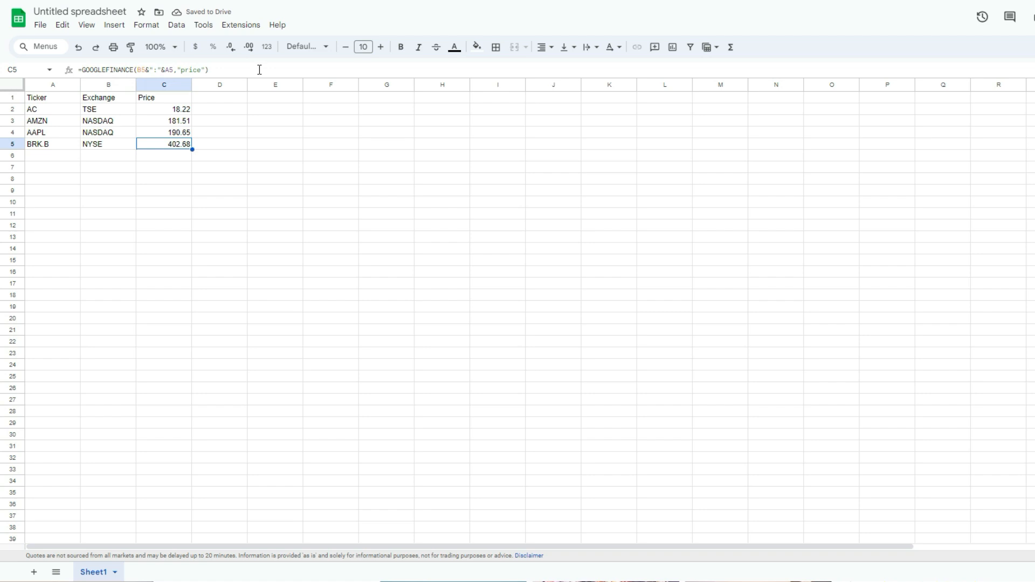
left_click(52, 155)
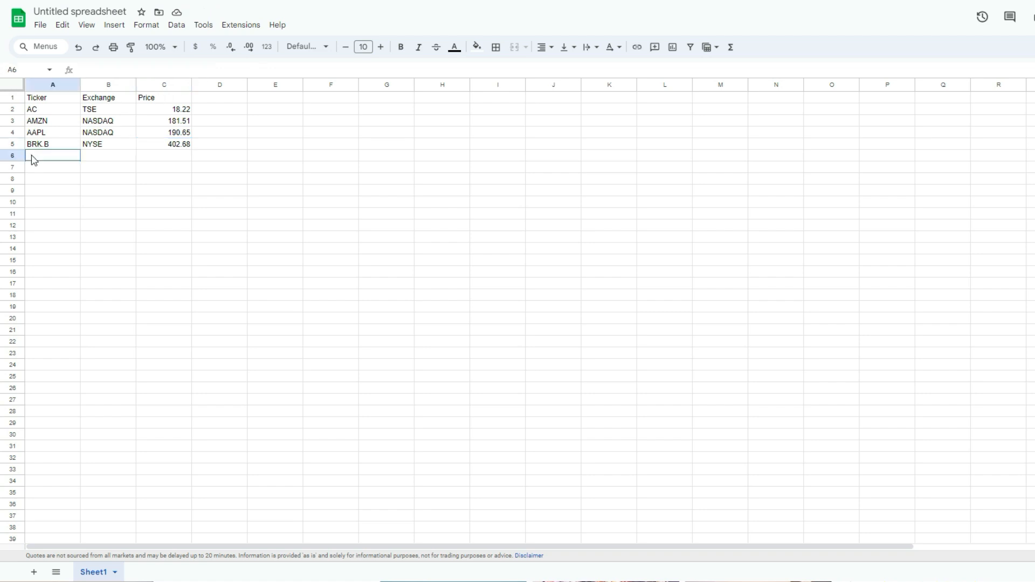
type("GOOG")
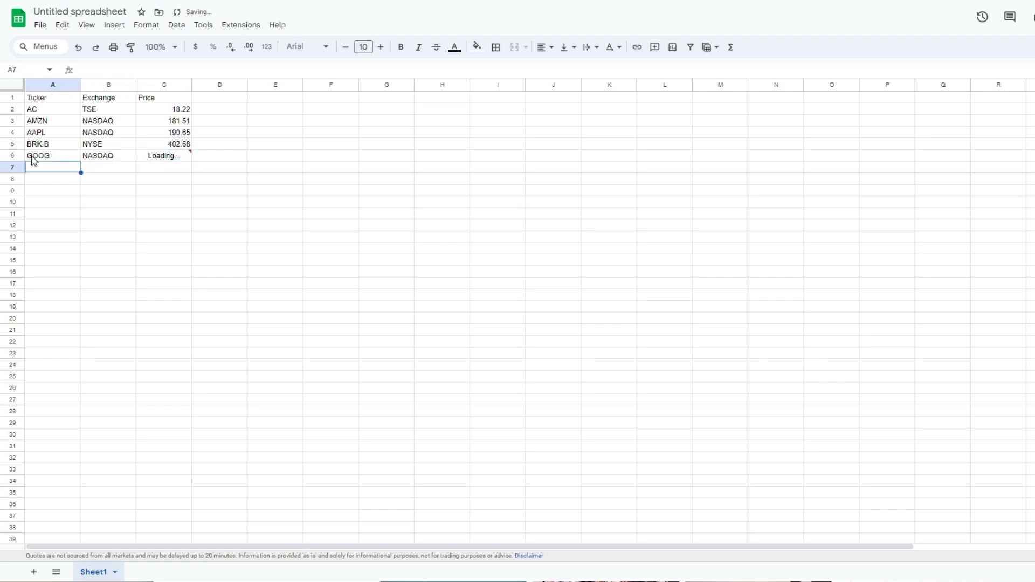
type("LLY")
left_click(108, 167)
type("NYSE")
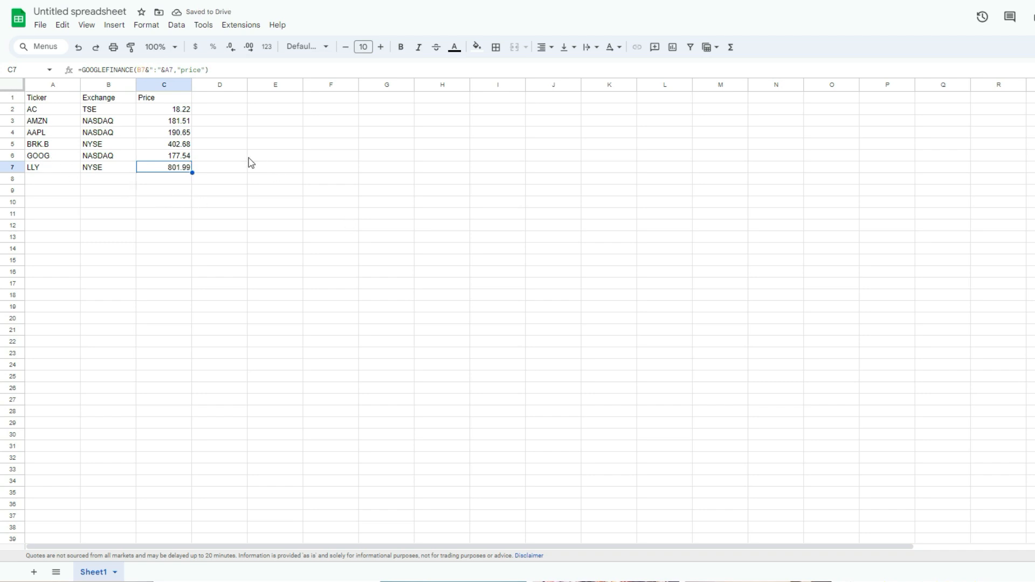
mouse_move(83, 185)
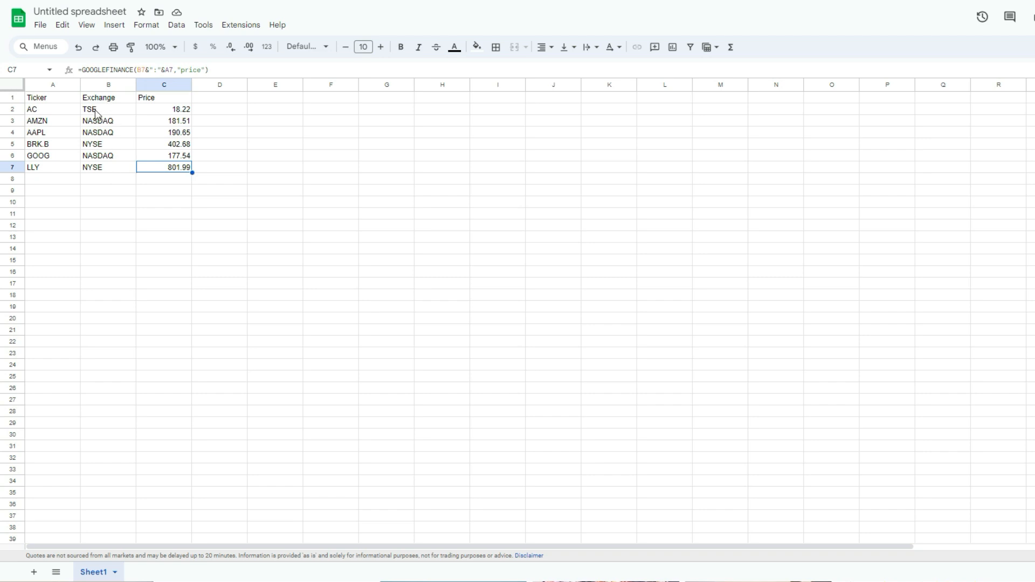
mouse_move(118, 178)
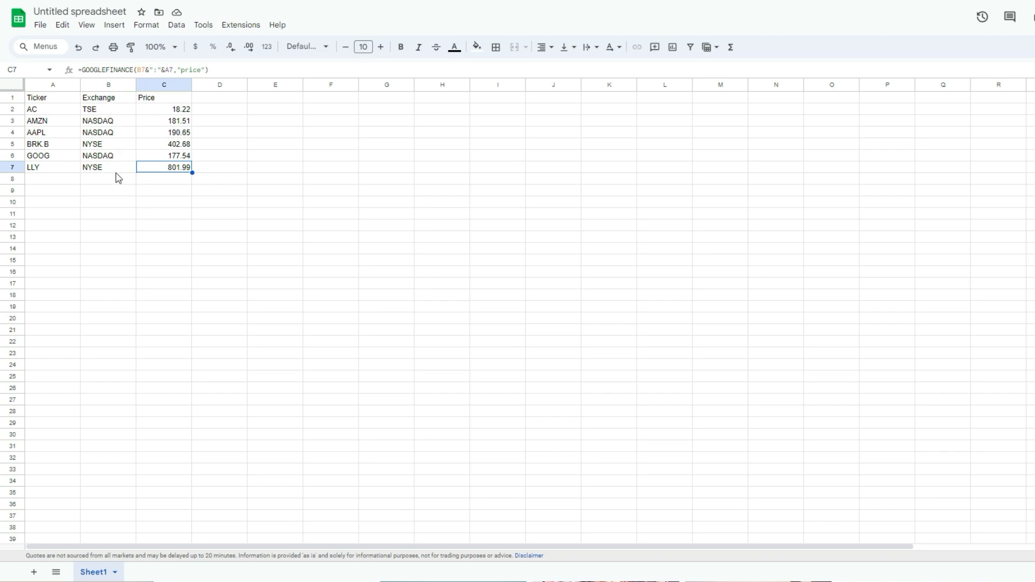
mouse_move(42, 159)
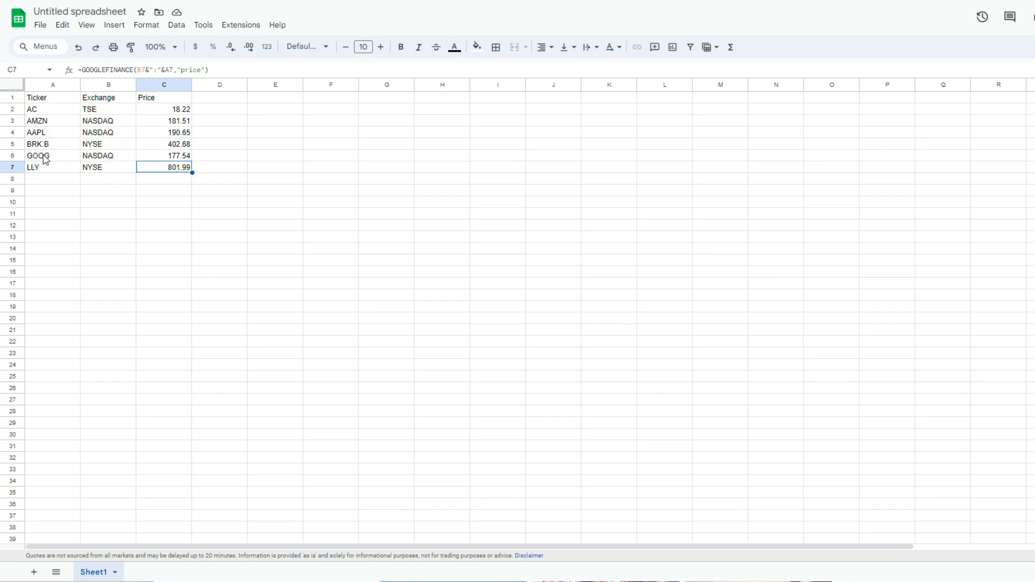
mouse_move(48, 172)
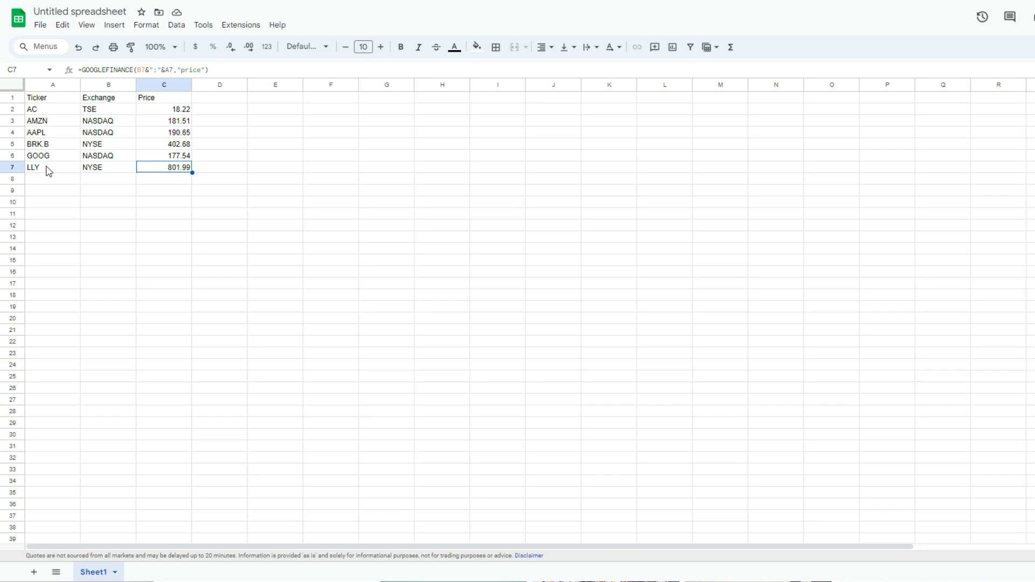
mouse_move(28, 2)
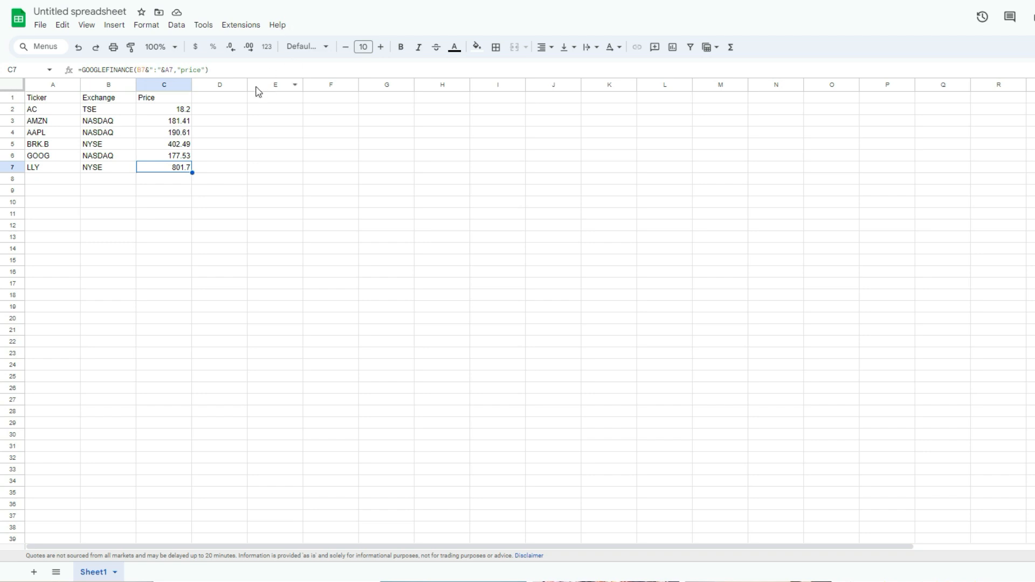
Add a % Change header and a GOOGLEFINANCE changepct formula for AC in D2
left_click(219, 97)
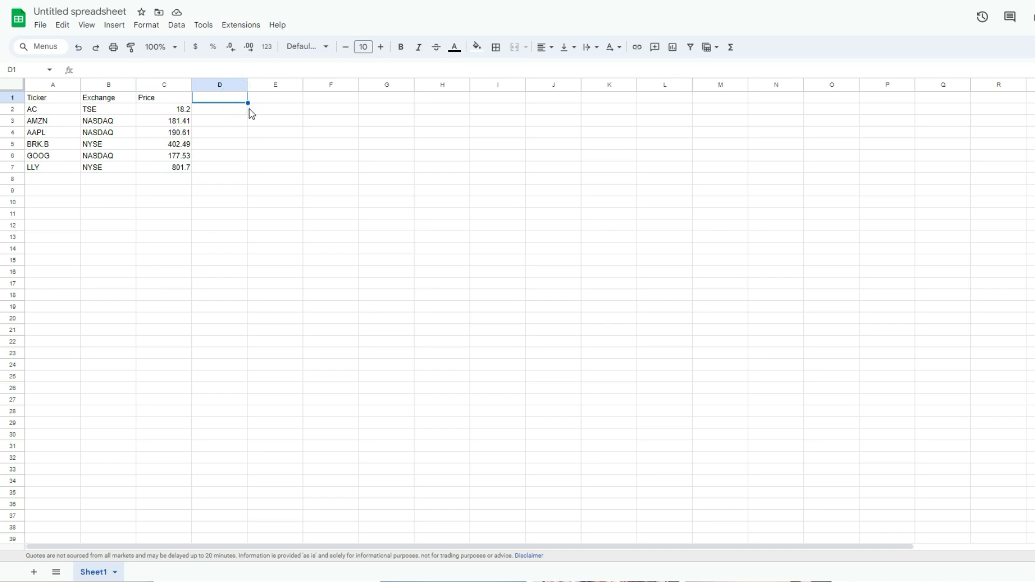
type("% Change")
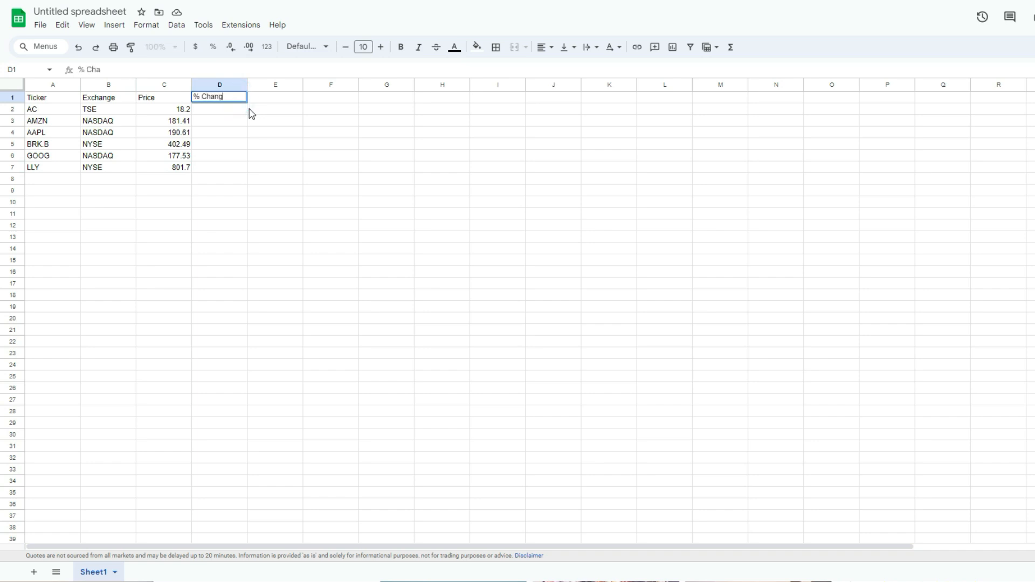
key("Enter")
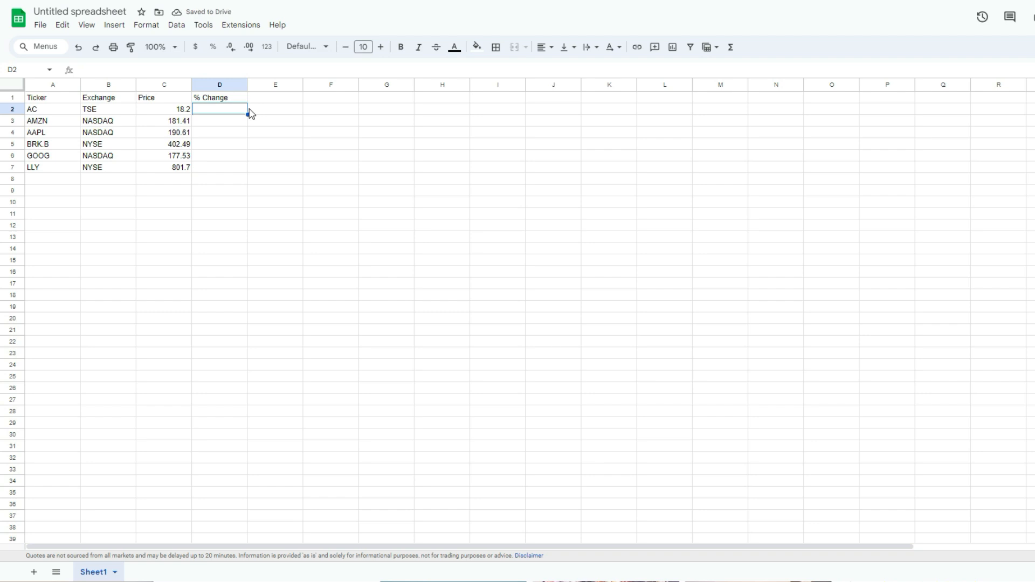
left_click(163, 109)
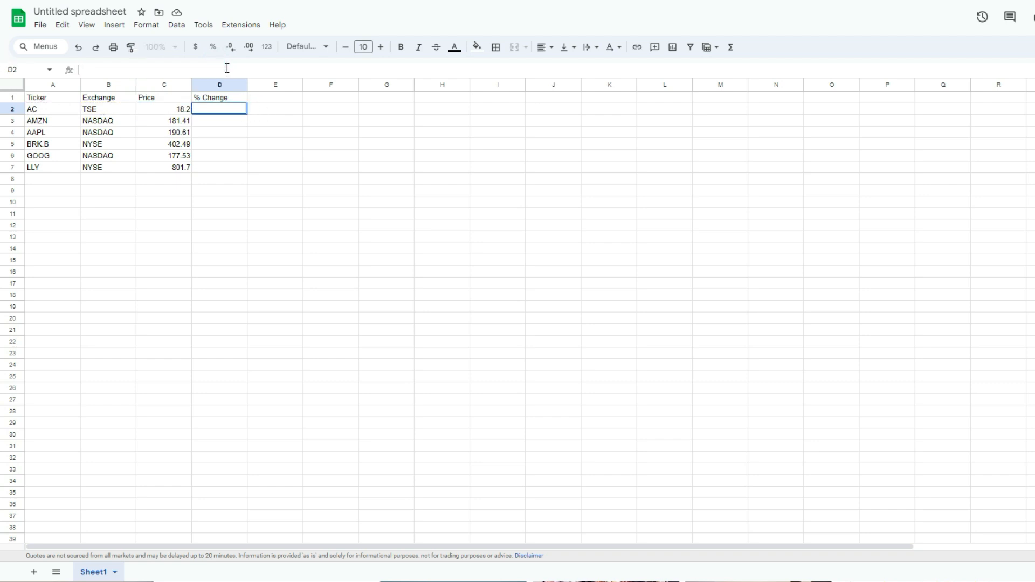
type("=GOOGLEFINANCE(B2&\":\"&A2,\"price\")")
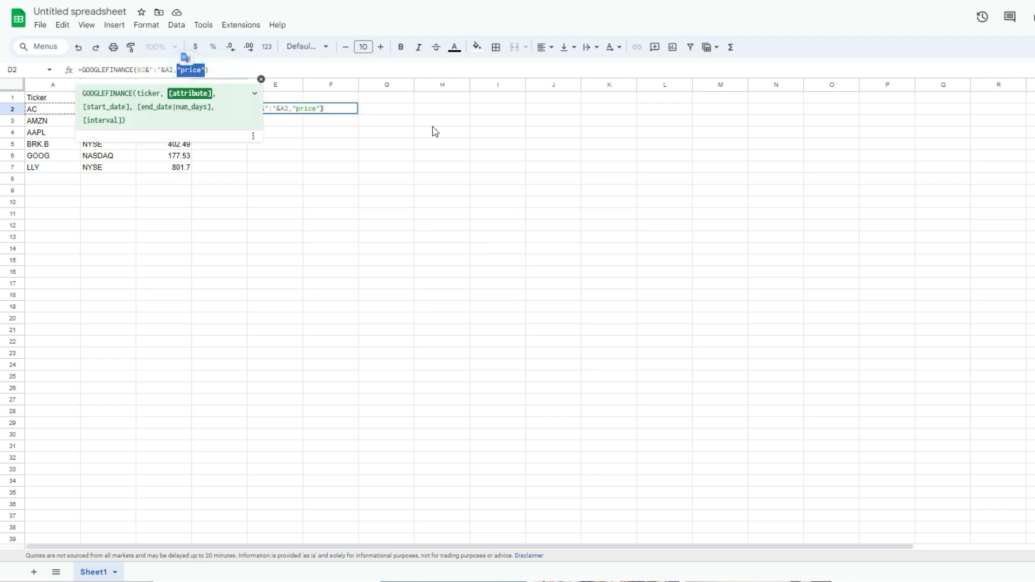
type("changepct")
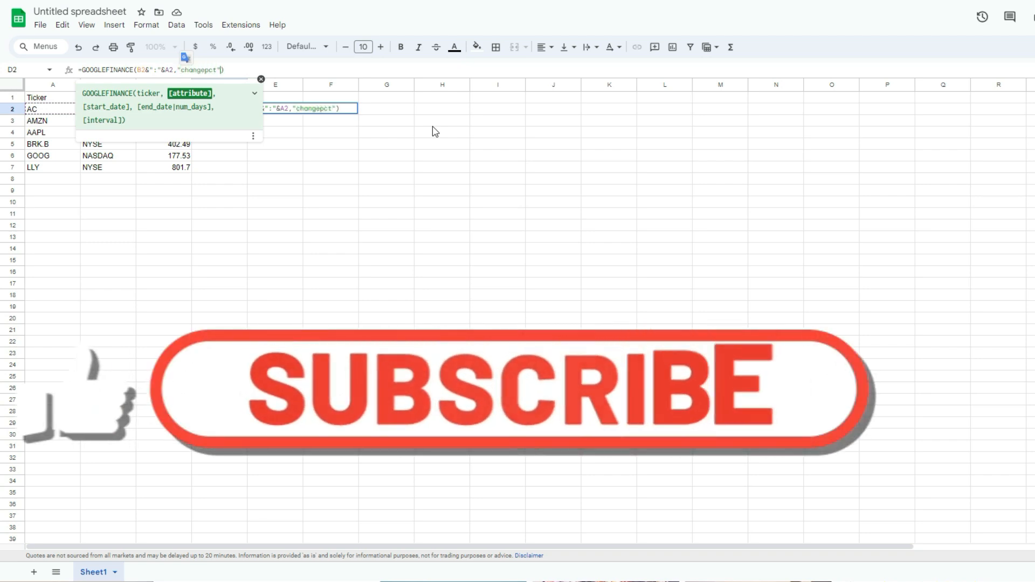
key("Enter")
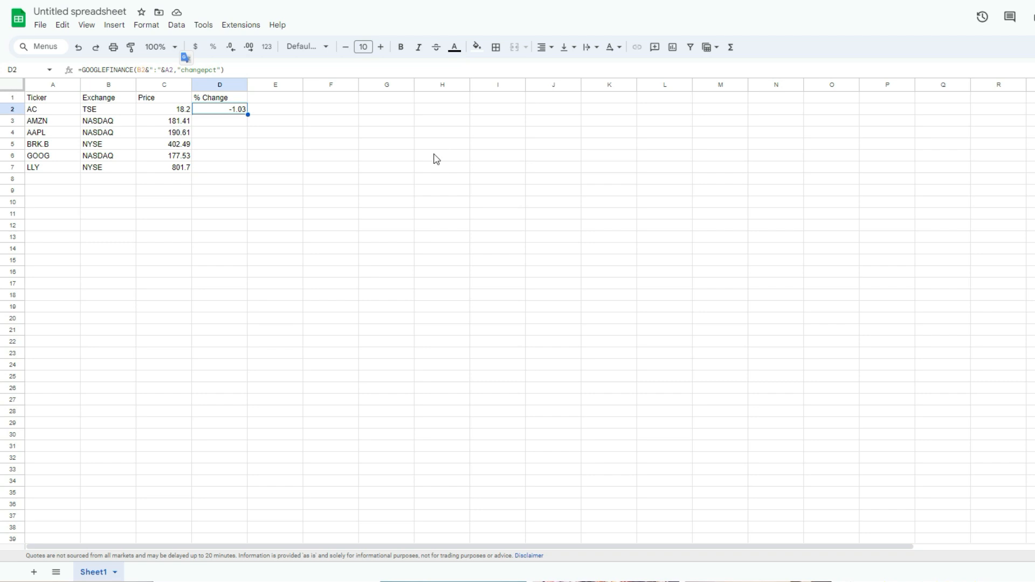
mouse_move(213, 46)
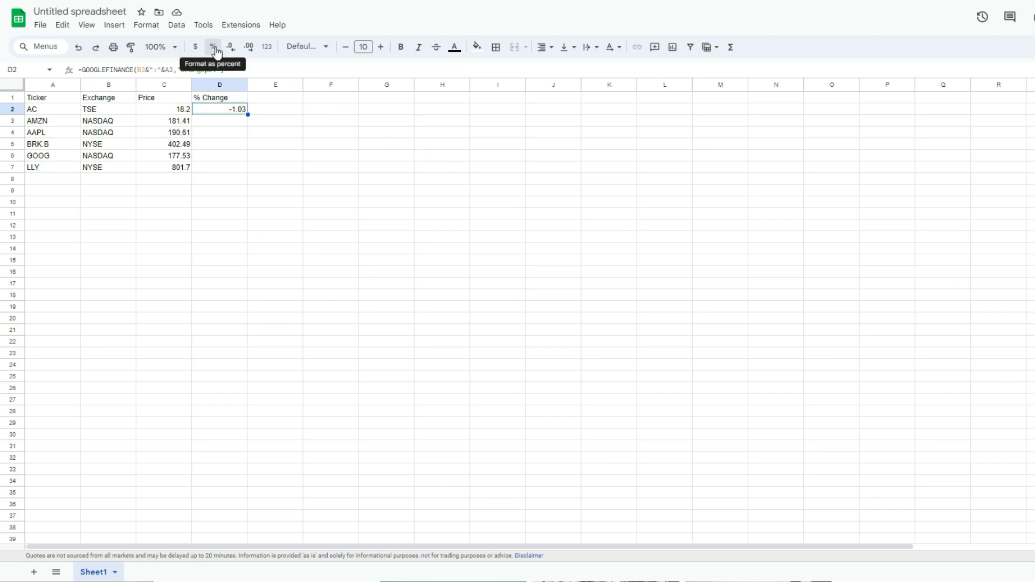
Format D2 as percent, divide its formula by 100, and fill it down to D7
left_click(213, 47)
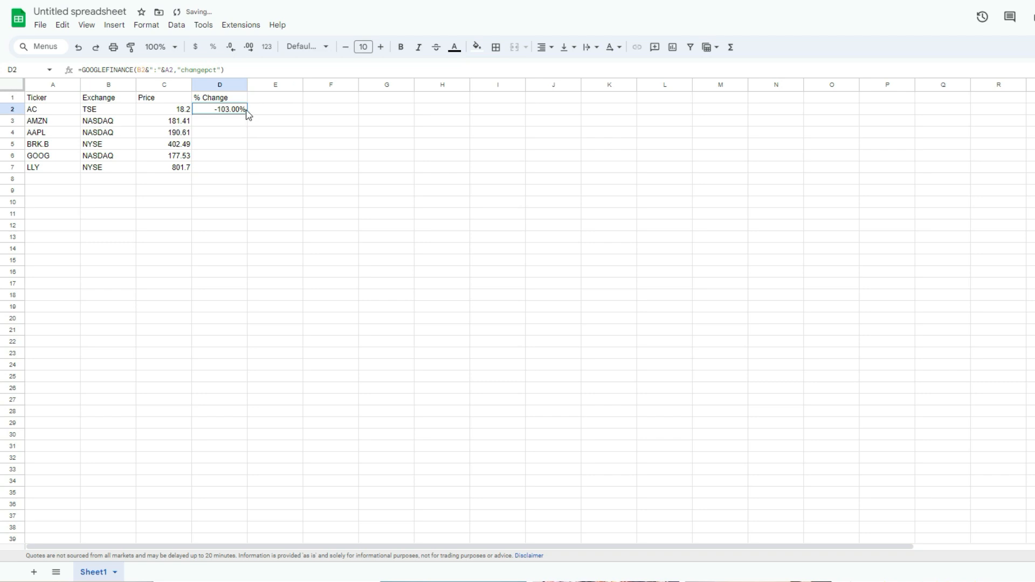
double_click(220, 110)
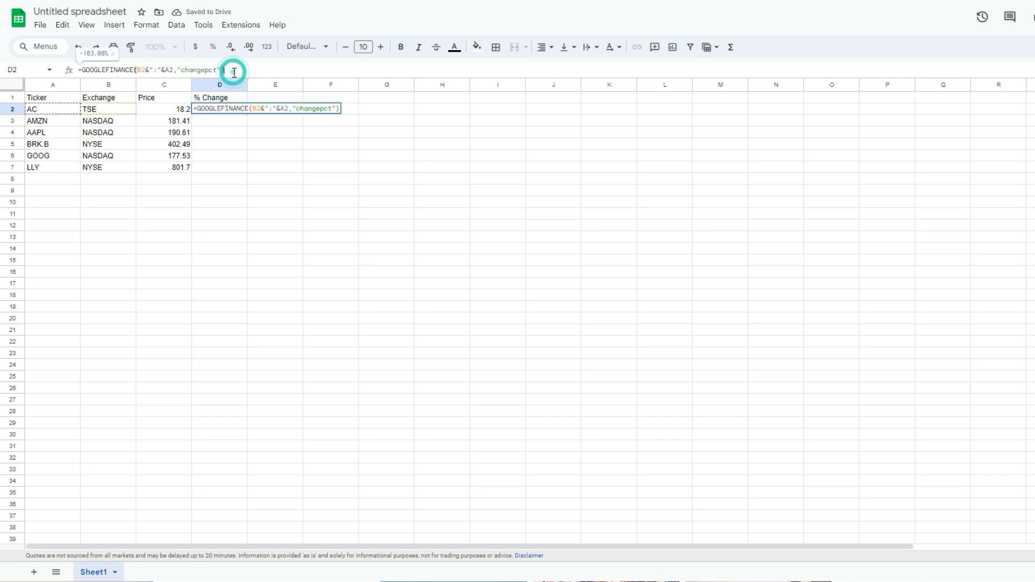
type("/100")
key("Enter")
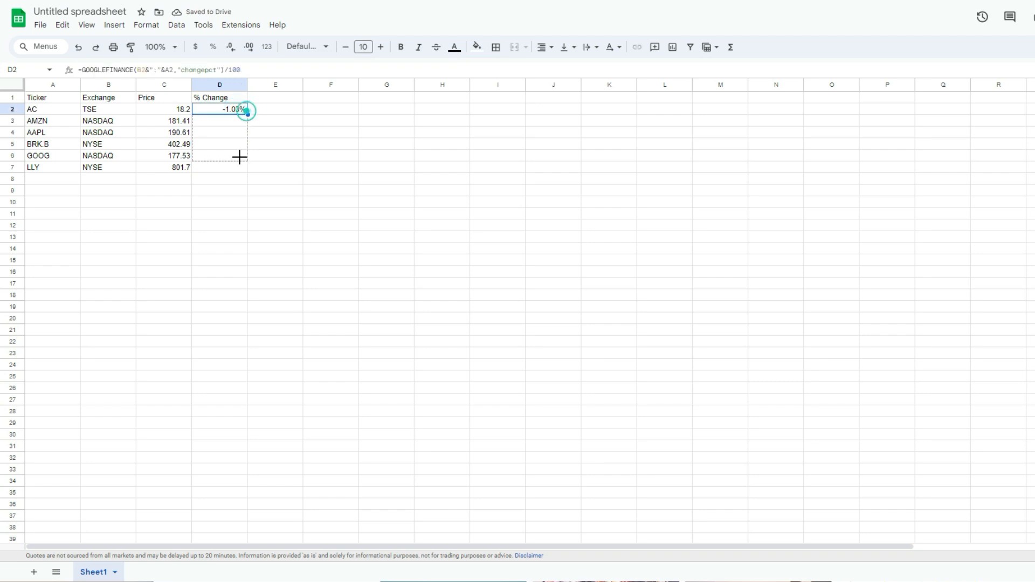
left_click_drag(246, 110, 246, 167)
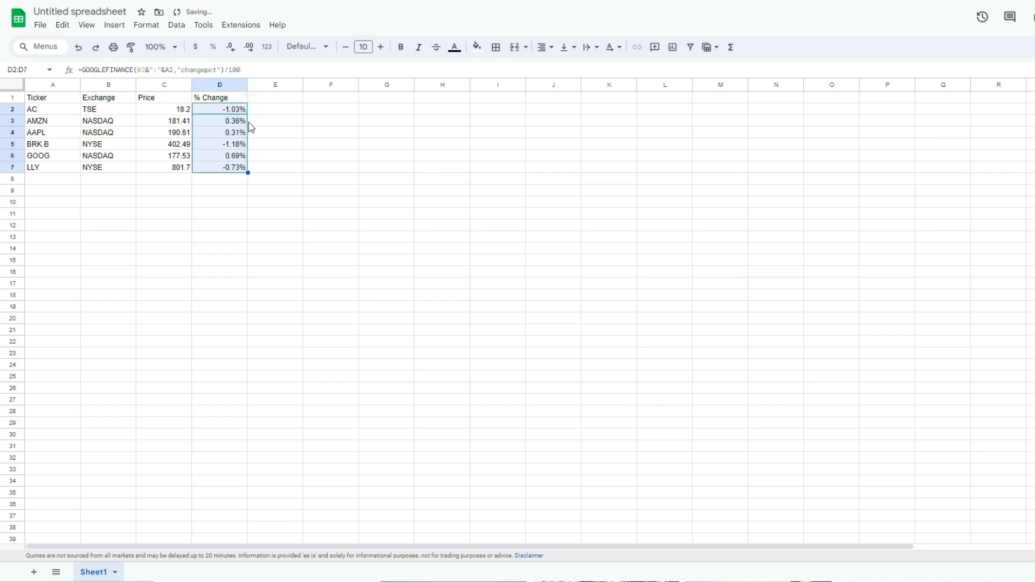
Enter GOOGLEFINANCE "high52" in E2 and "low52" in F2, then fill E2:F2 down to row 7
left_click(219, 97)
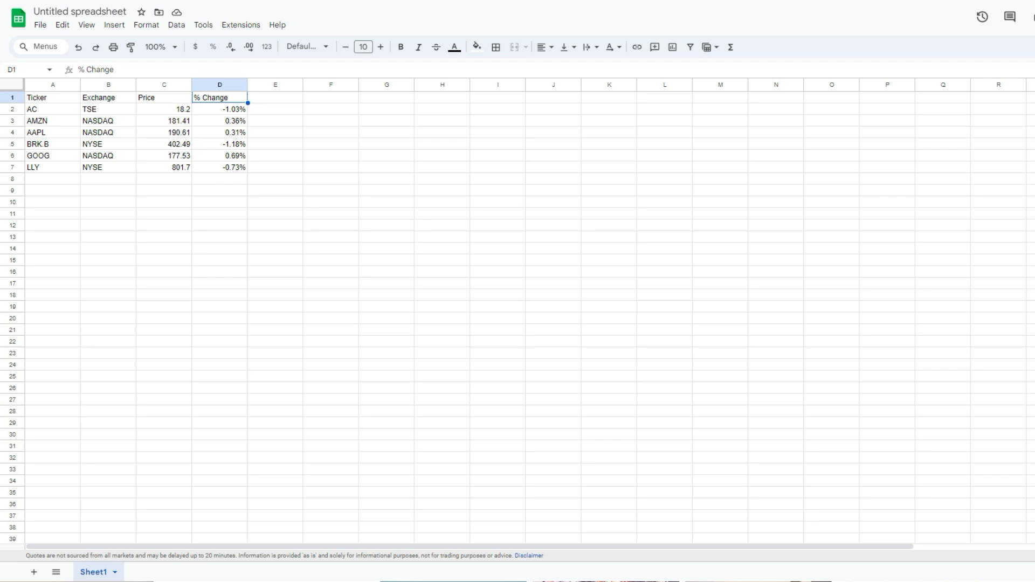
mouse_move(275, 102)
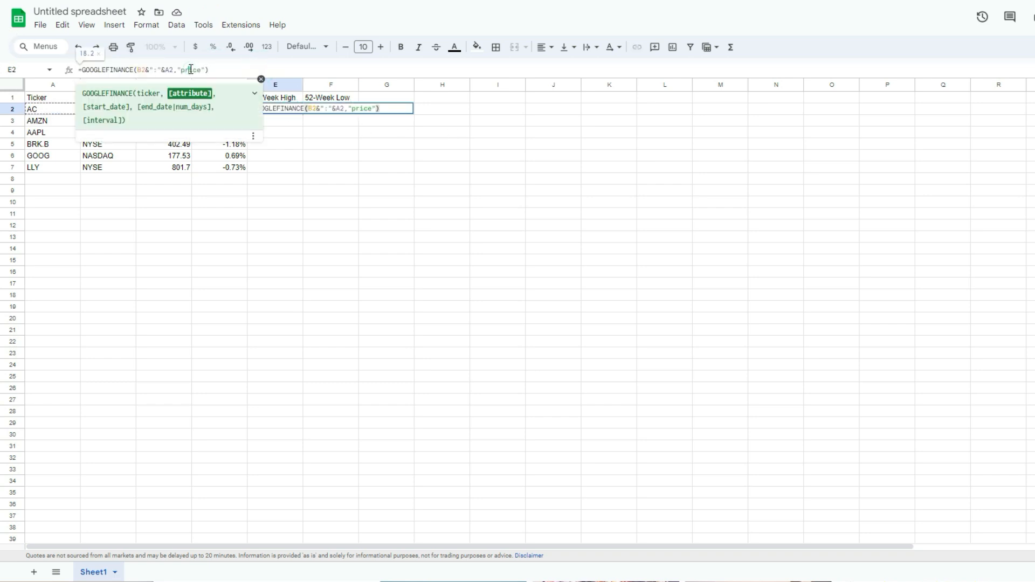
double_click(190, 70)
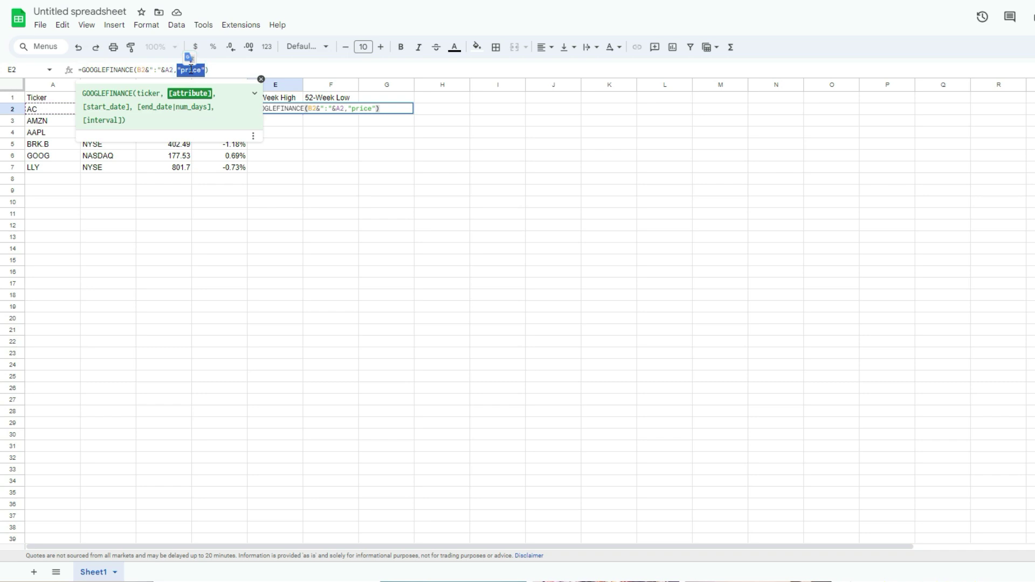
type("high5")
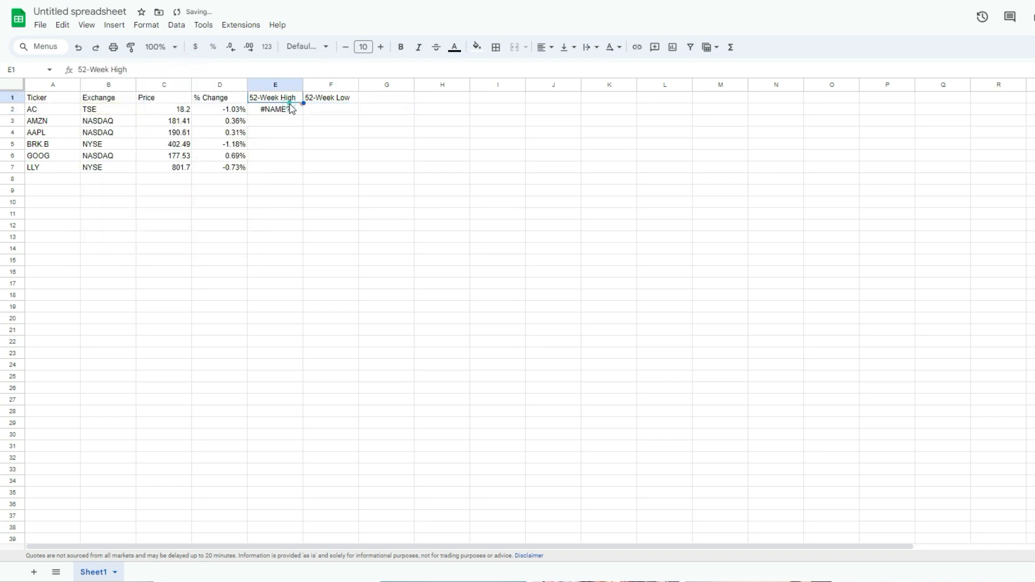
left_click(274, 109)
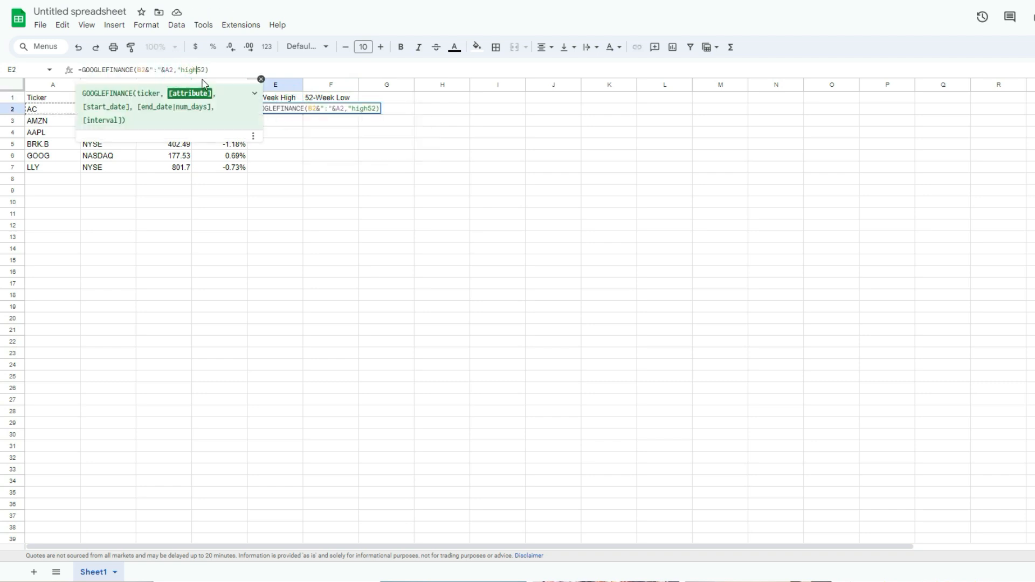
key("Enter")
type("=GOOGLEFINANCE(B2&\":\"&A2,\"low52\")")
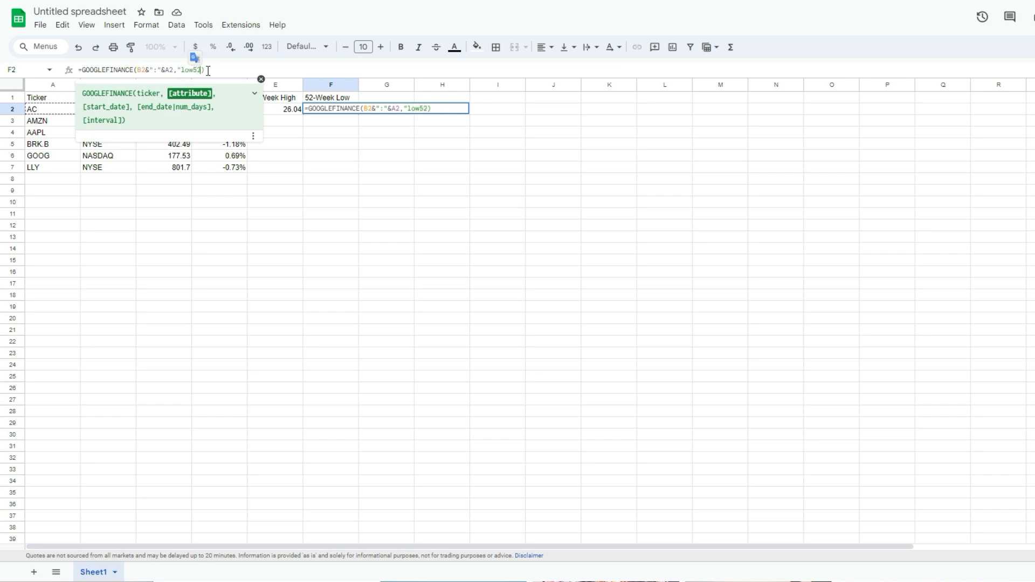
key("Enter")
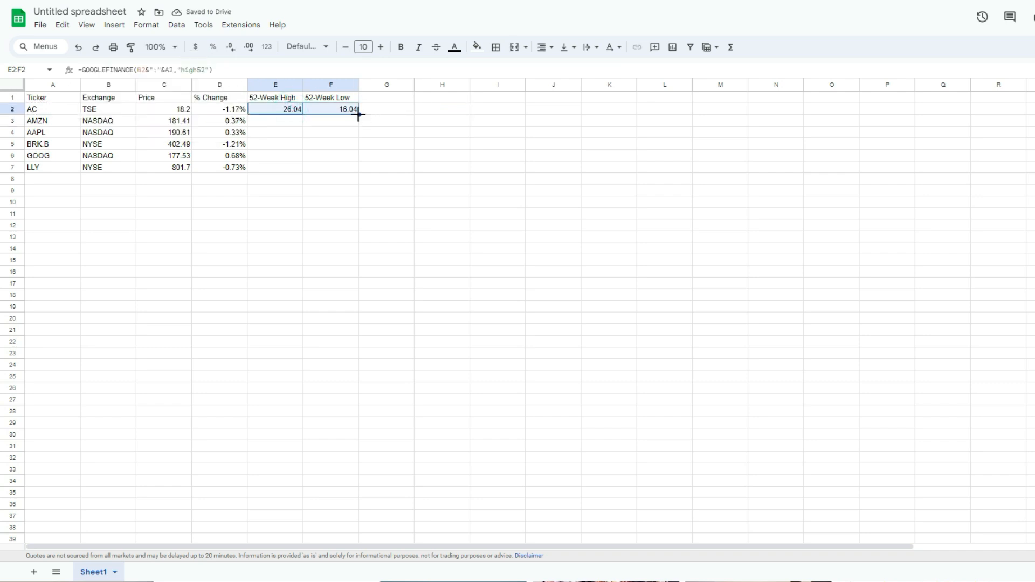
left_click_drag(359, 114, 359, 168)
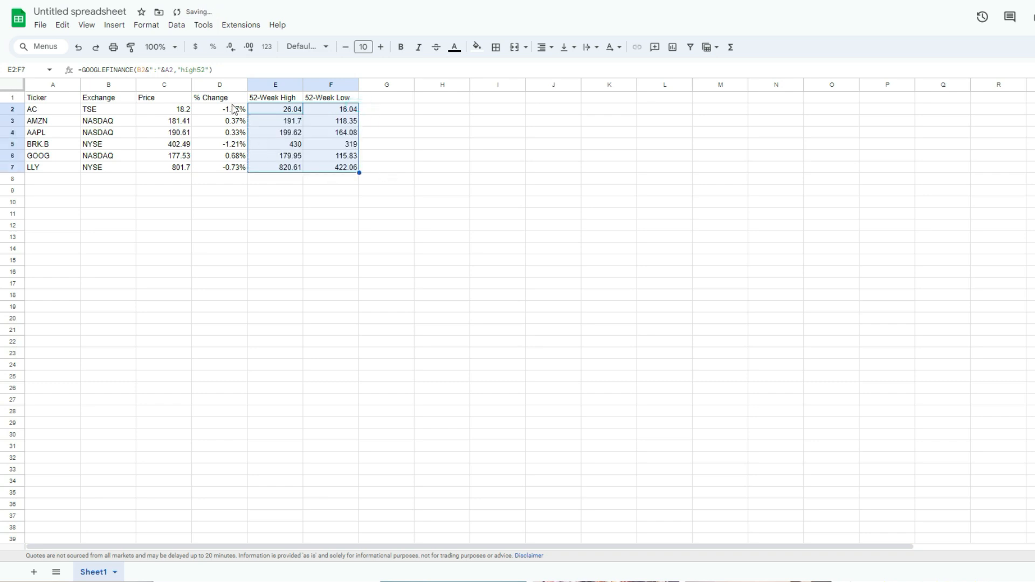
mouse_move(218, 136)
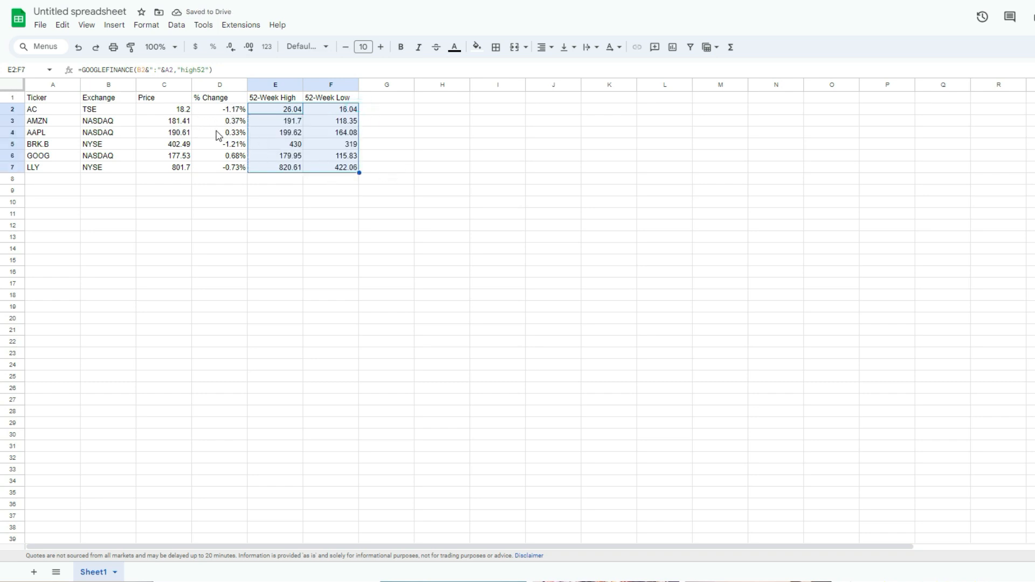
mouse_move(401, 136)
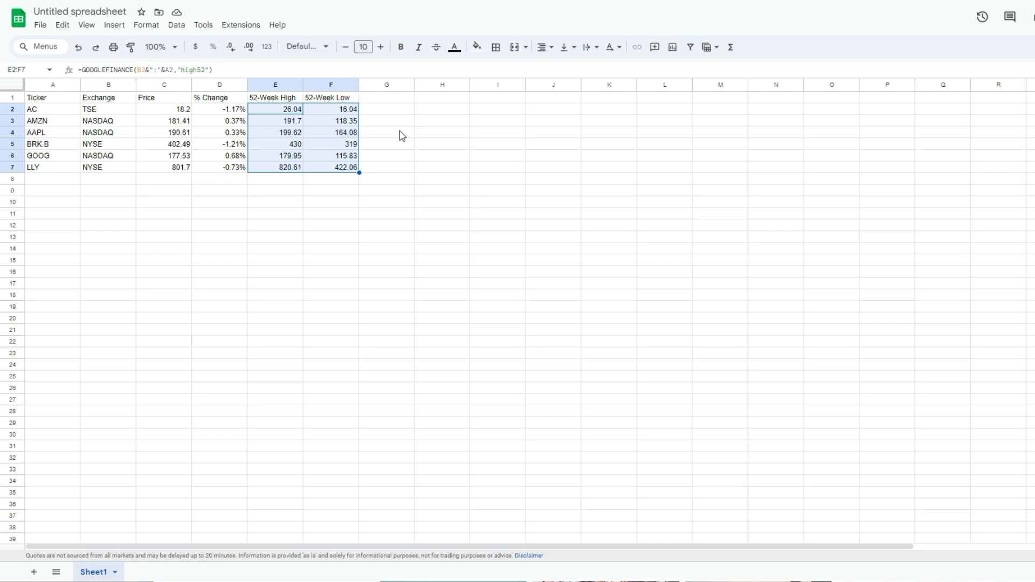
mouse_move(301, 104)
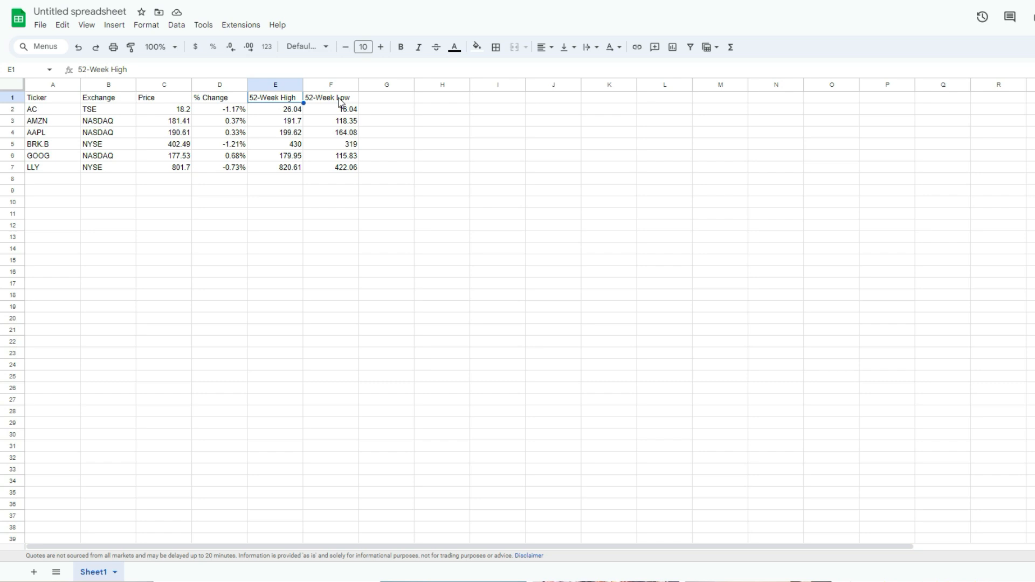
mouse_move(530, 132)
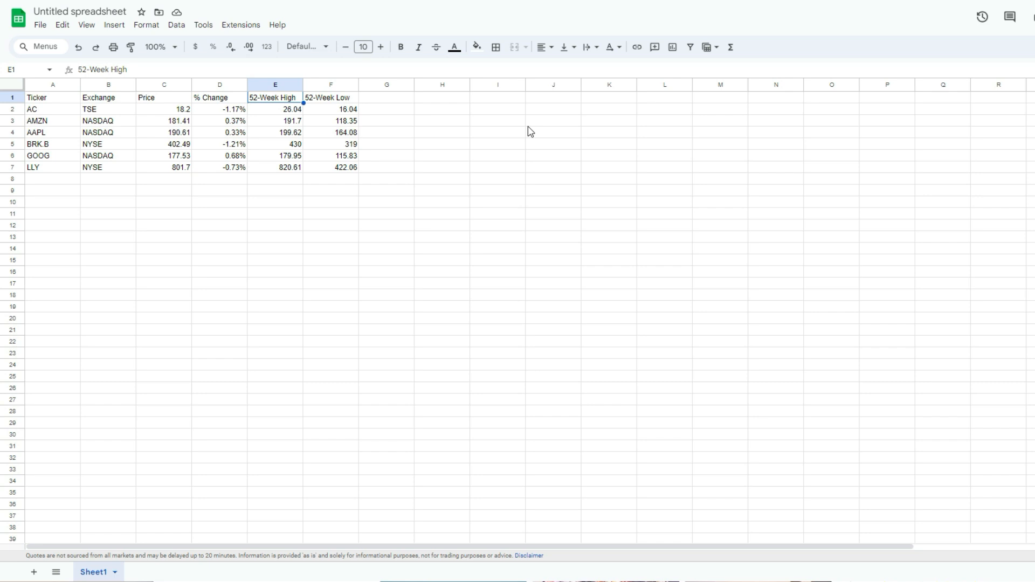
mouse_move(416, 143)
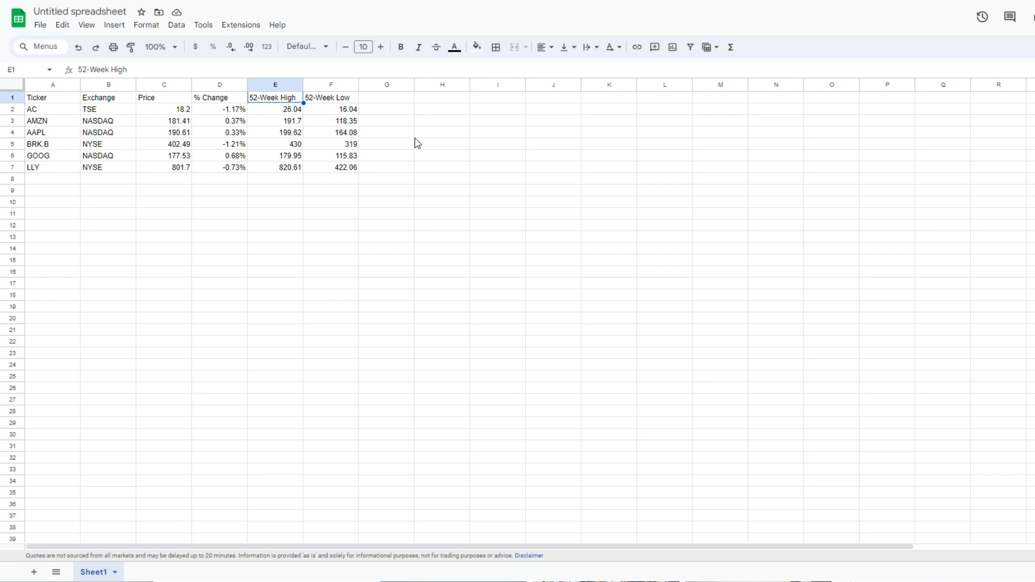
mouse_move(157, 119)
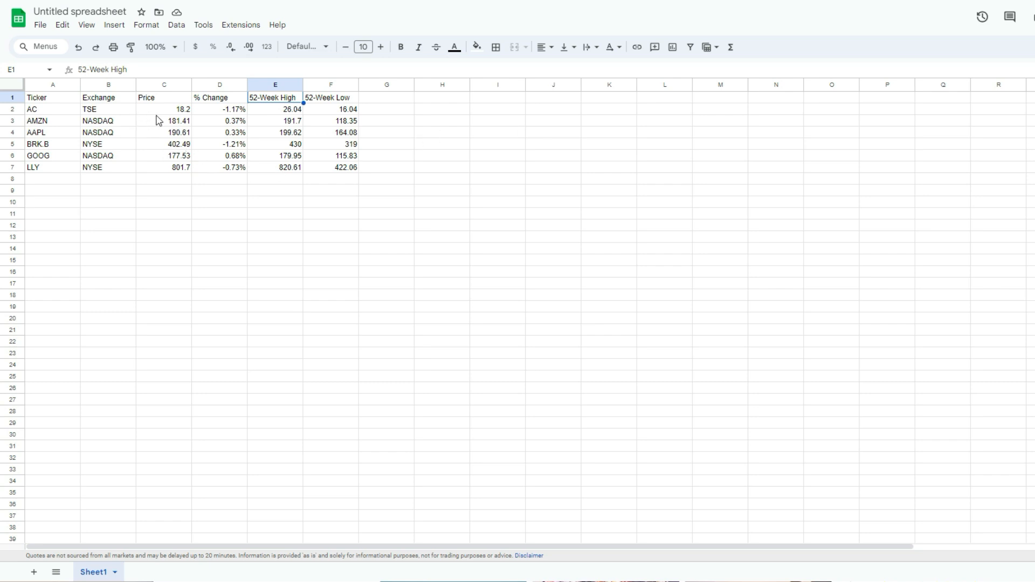
mouse_move(286, 153)
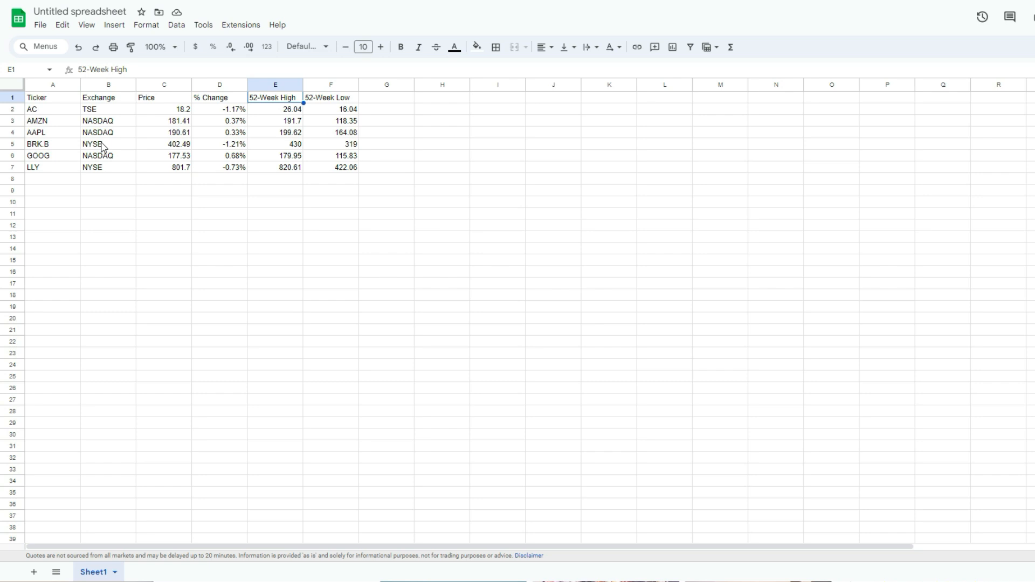
mouse_move(207, 109)
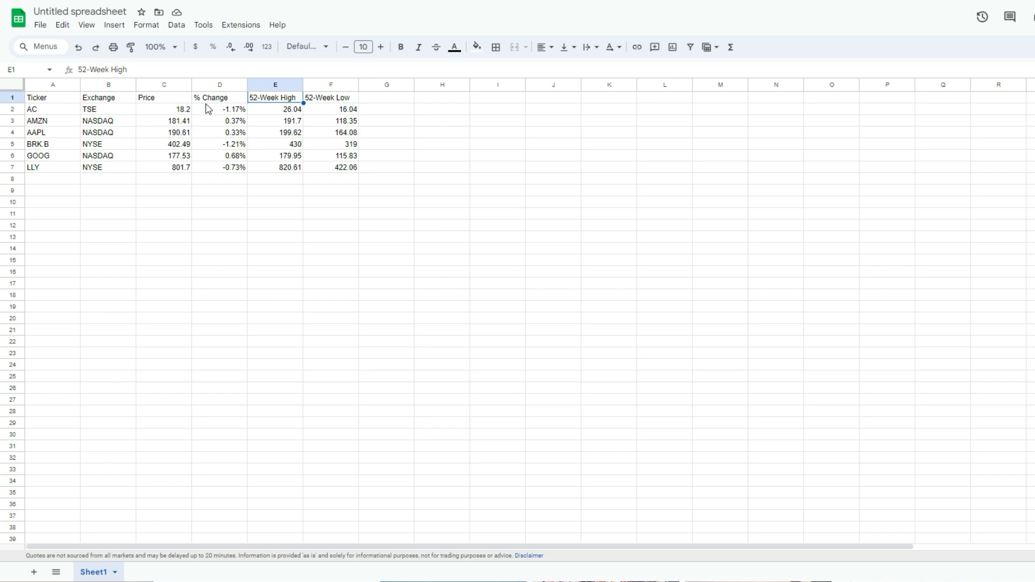
mouse_move(261, 117)
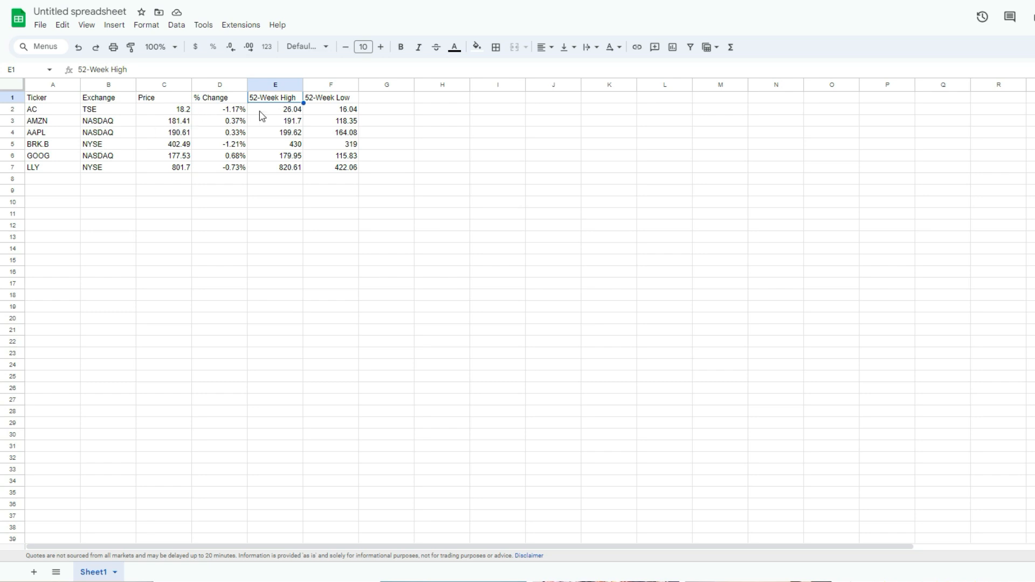